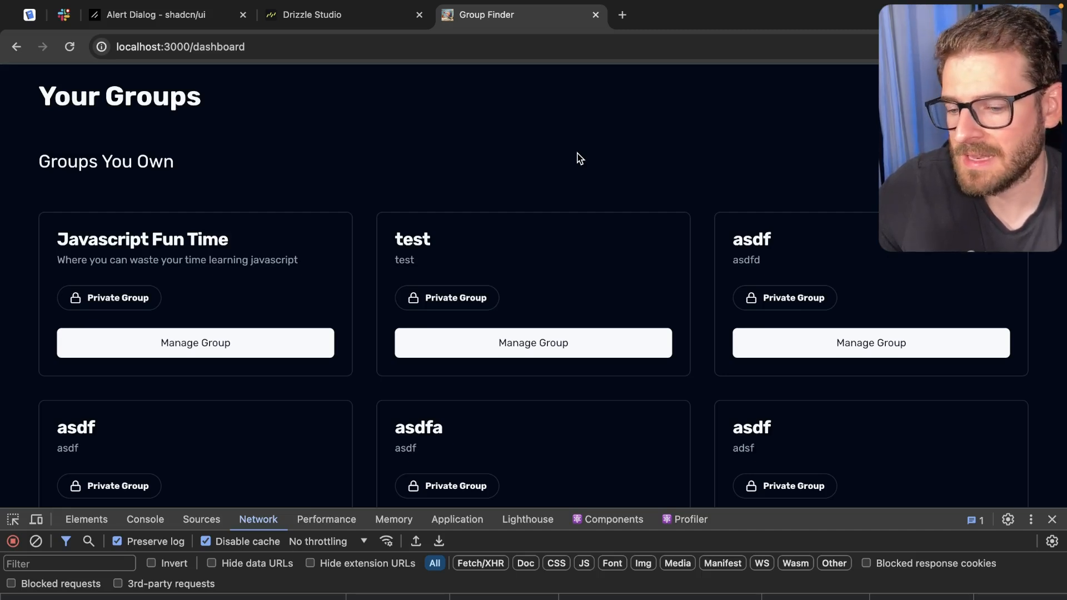
Fill the Create Group form with a test name and submit the new group
{"action": "scroll", "scroll_direction": "down", "scroll_amount": 3}
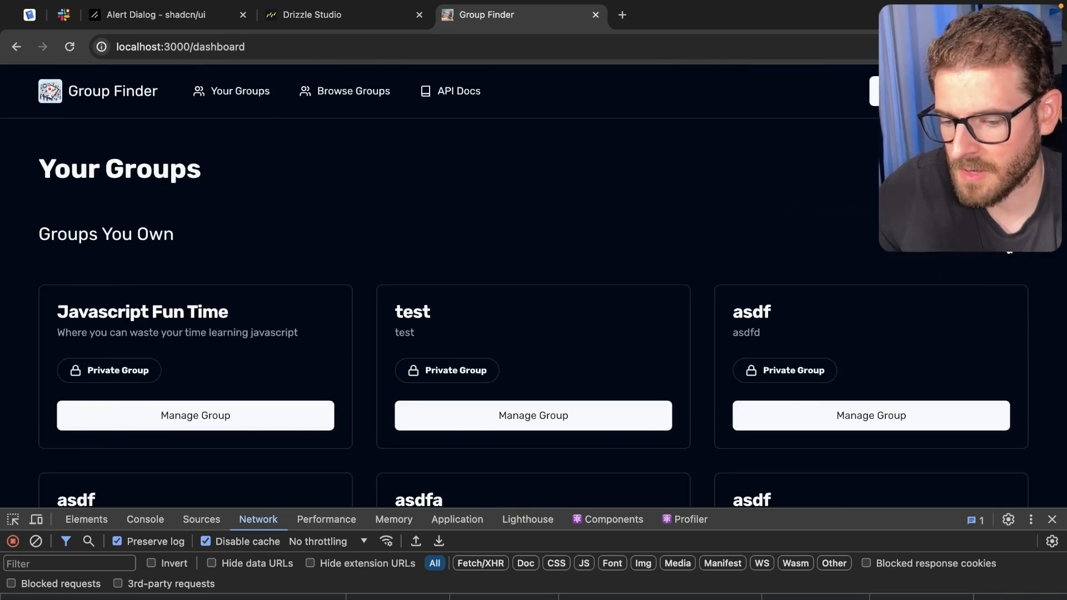
{"action": "type", "text": "te"}
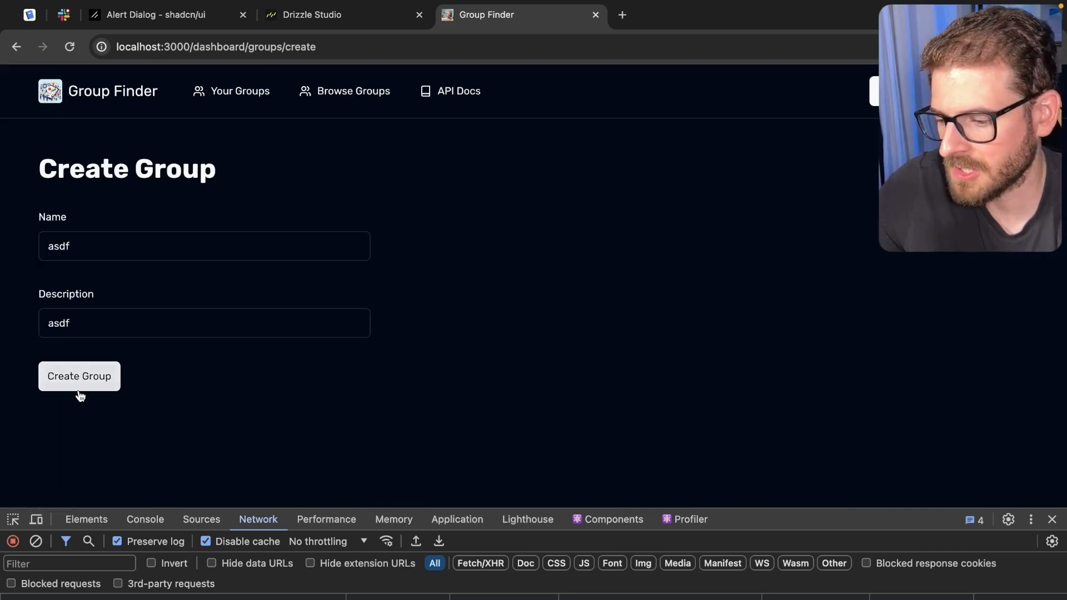
{"action": "left_click", "coordinate": [79, 376]}
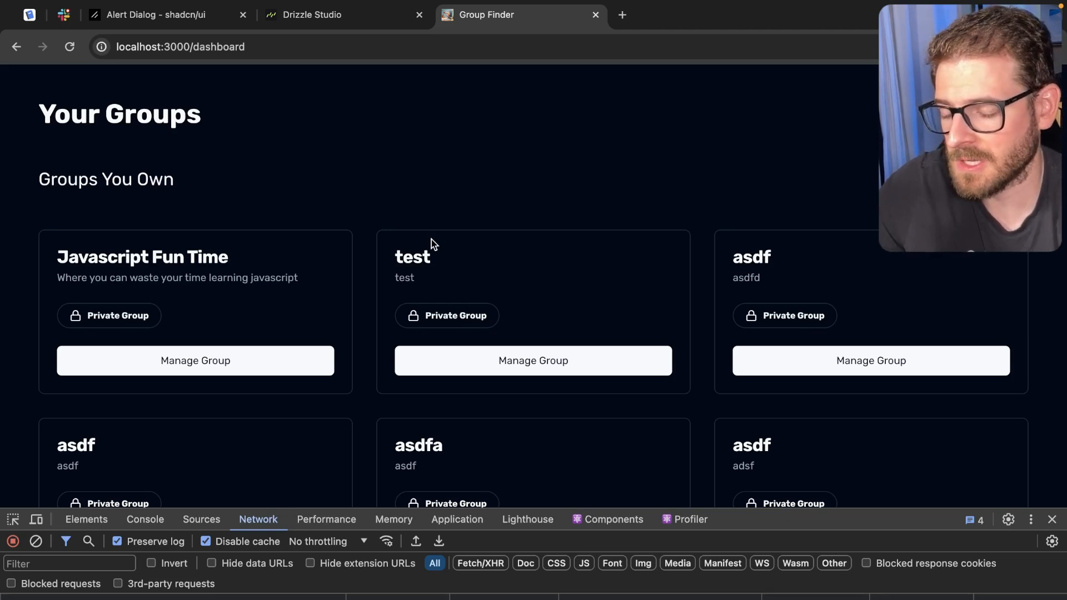
{"action": "scroll", "scroll_direction": "down", "scroll_amount": 3}
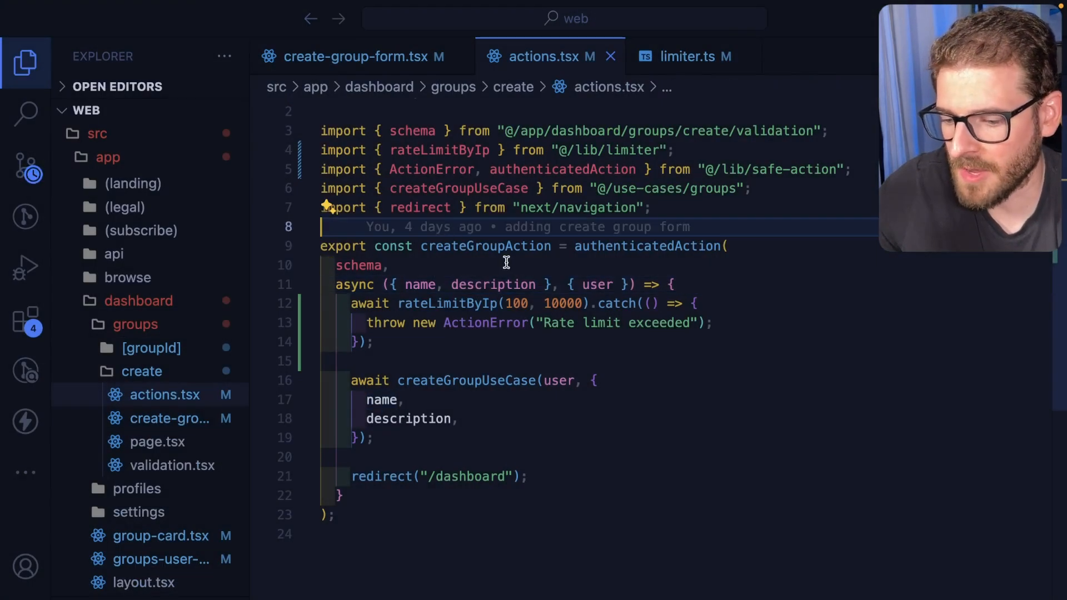
{"action": "mouse_move", "coordinate": [447, 303]}
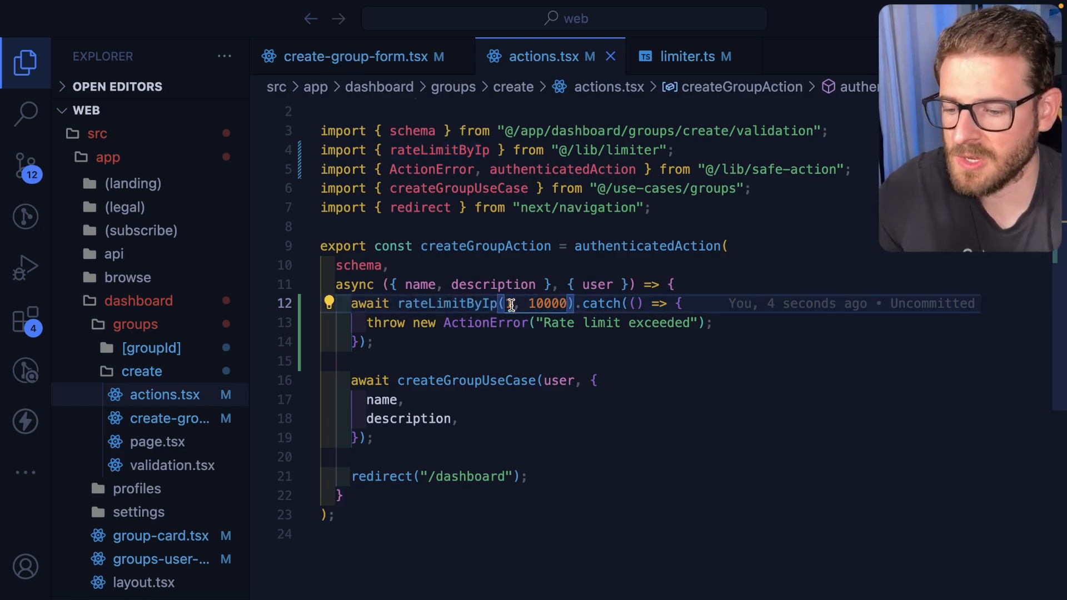
Change rateLimitByIp's first argument from 100 to 1 request per 10000 ms window
{"action": "type", "text": "1,"}
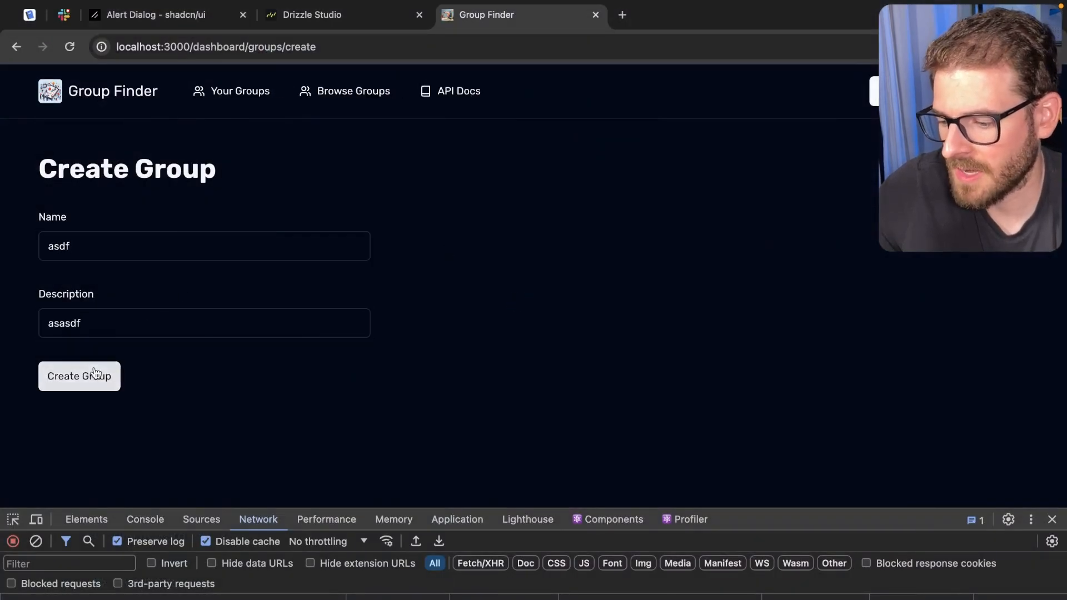
Submit the asdf group twice so the second attempt shows the Rate limit exceeded toast
{"action": "left_click", "coordinate": [79, 375]}
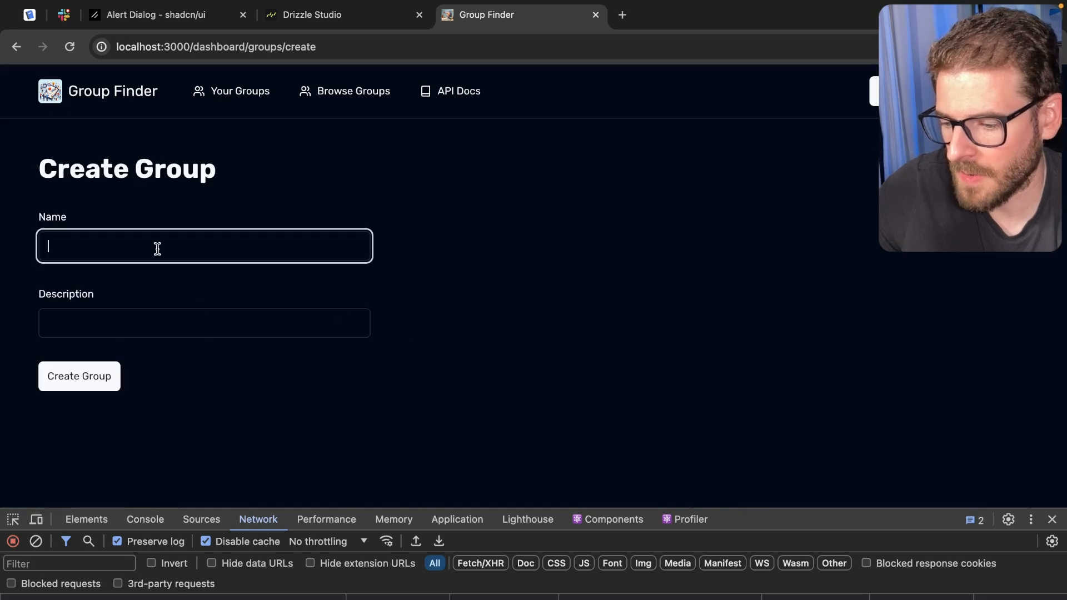
{"action": "left_click", "coordinate": [79, 376]}
{"action": "type", "text": "asdf"}
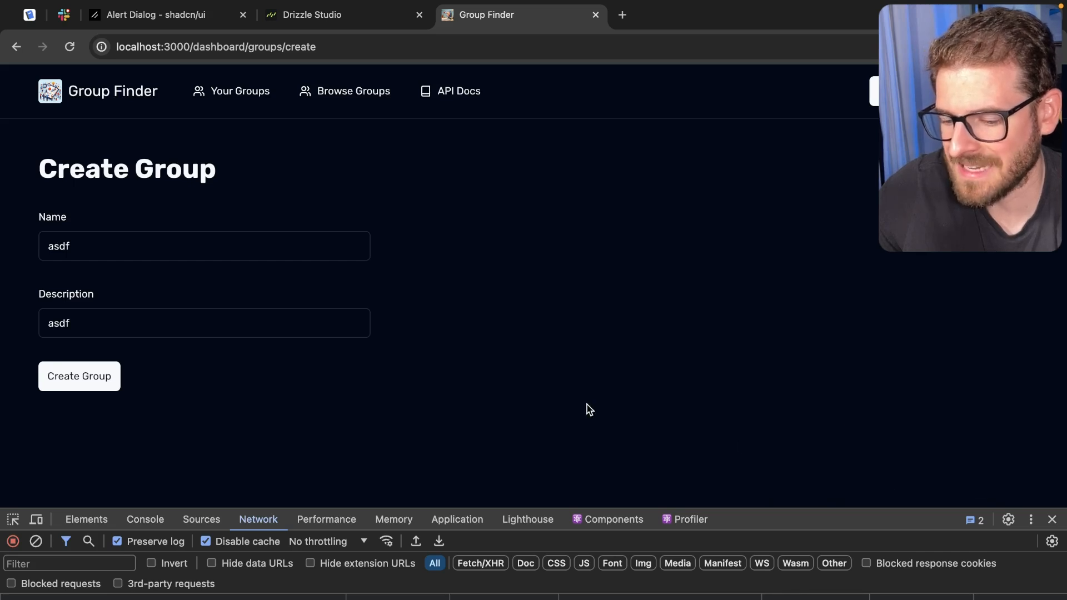
{"action": "left_click", "coordinate": [79, 376]}
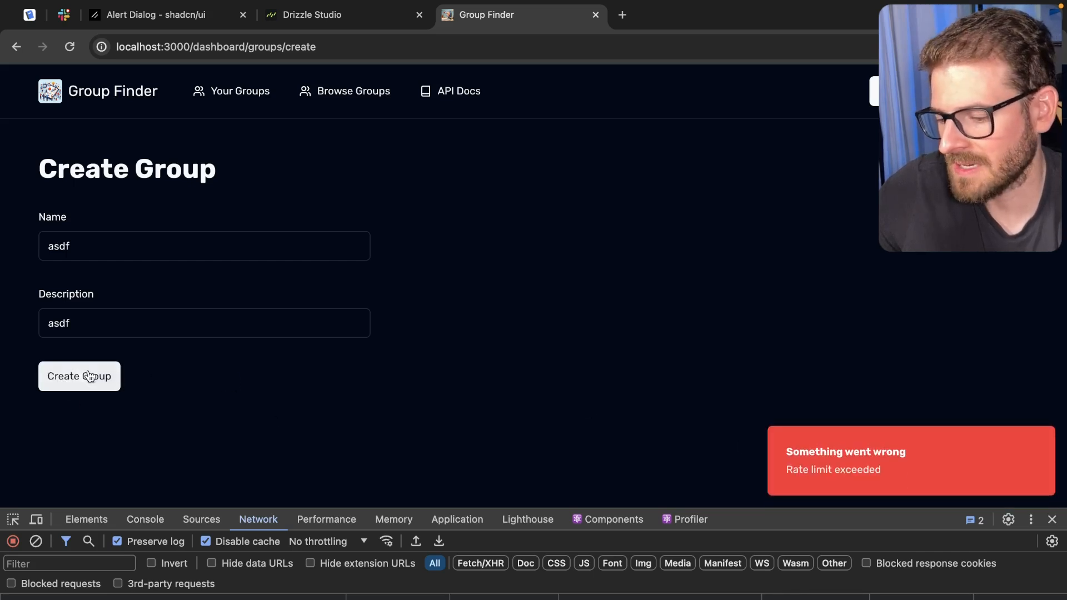
{"action": "left_click", "coordinate": [79, 375]}
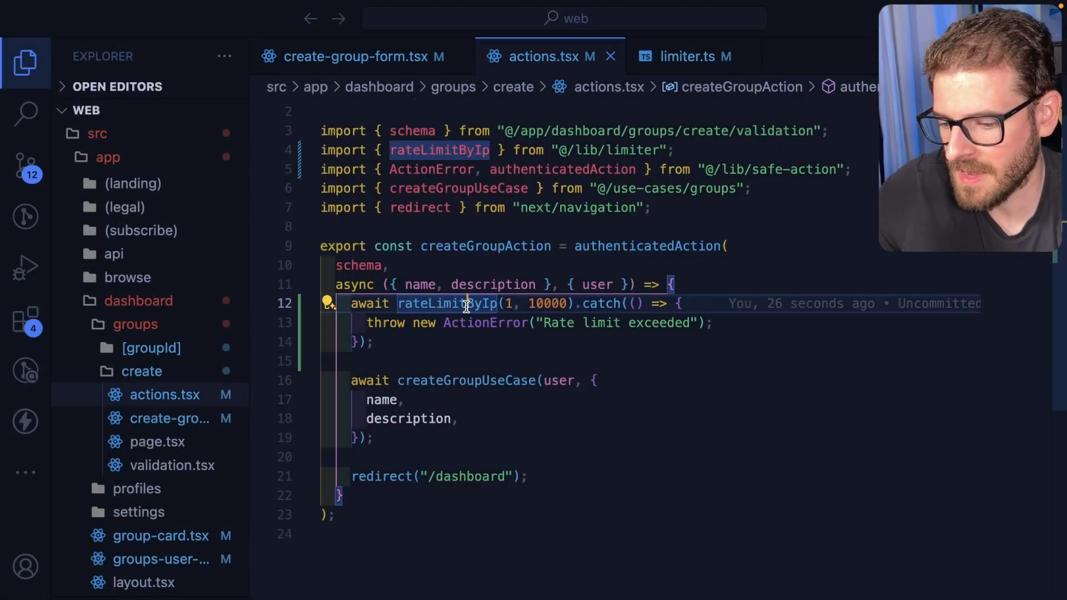
Jump to rateLimitByIp in limiter.ts, read its per-IP tracking, and reach the getIp helper
{"action": "left_click", "coordinate": [690, 56]}
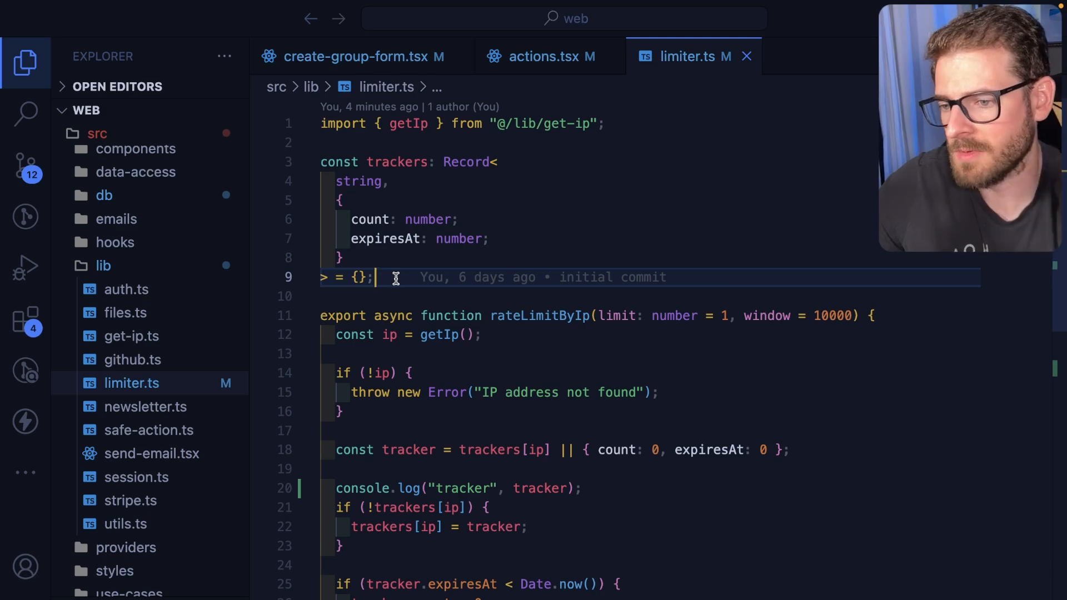
{"action": "mouse_move", "coordinate": [682, 315]}
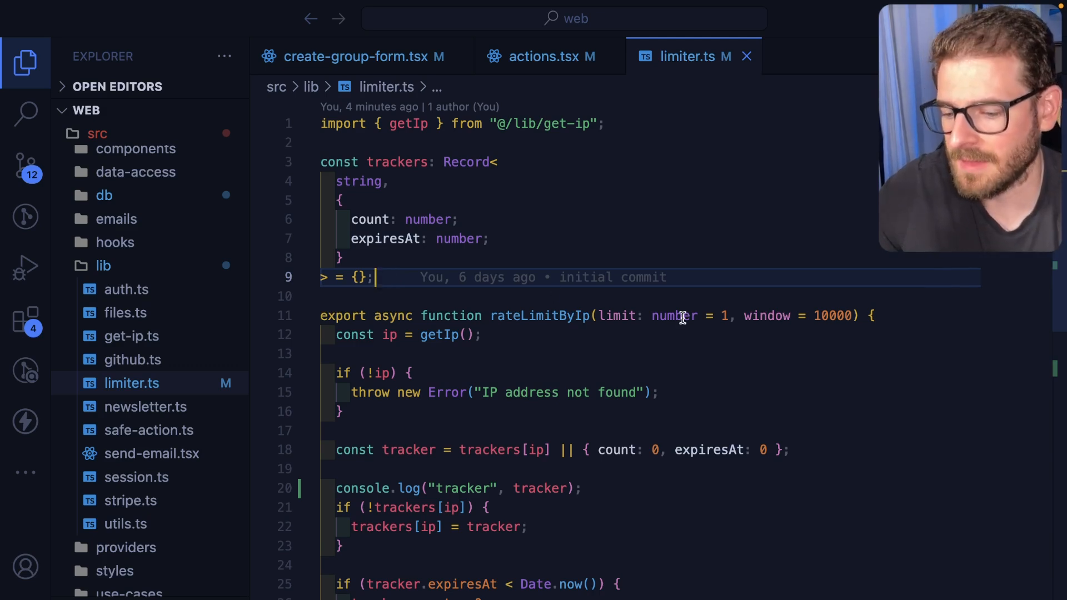
{"action": "double_click", "coordinate": [835, 314]}
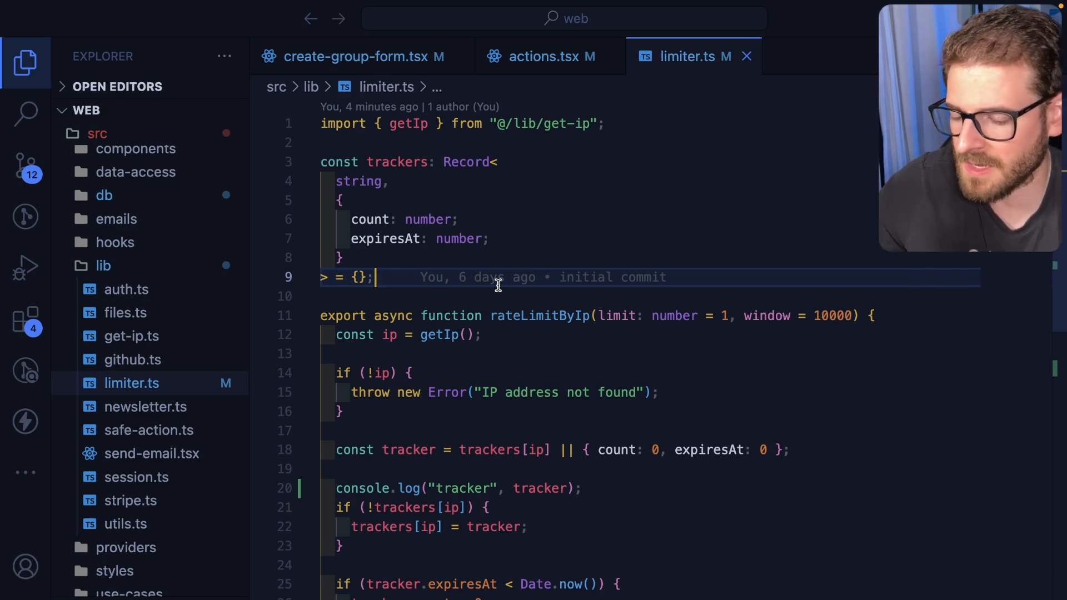
{"action": "scroll", "scroll_direction": "down", "scroll_amount": 3}
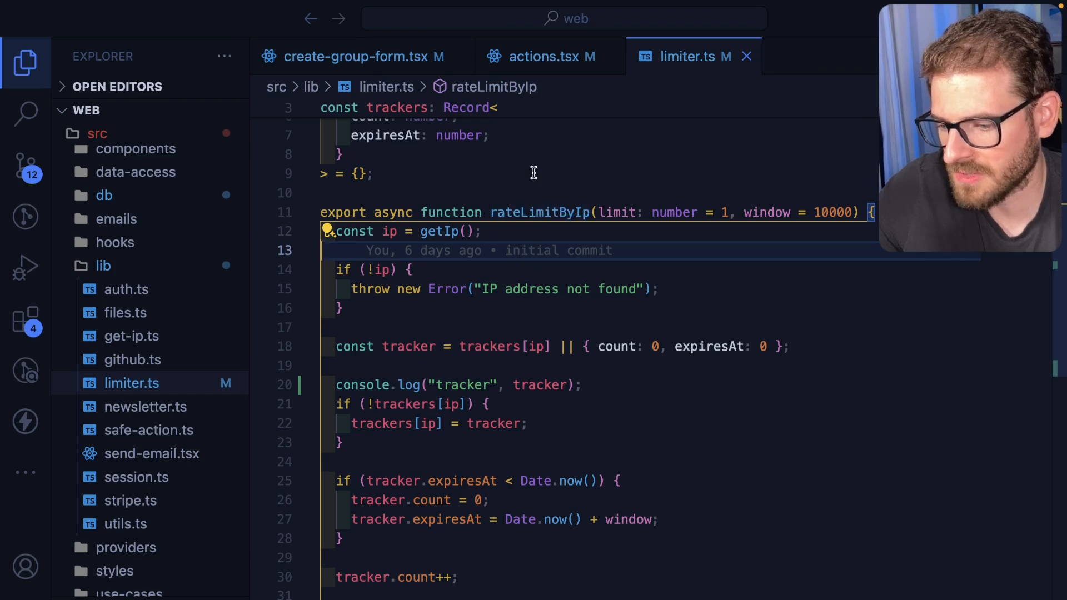
{"action": "left_click", "coordinate": [550, 57]}
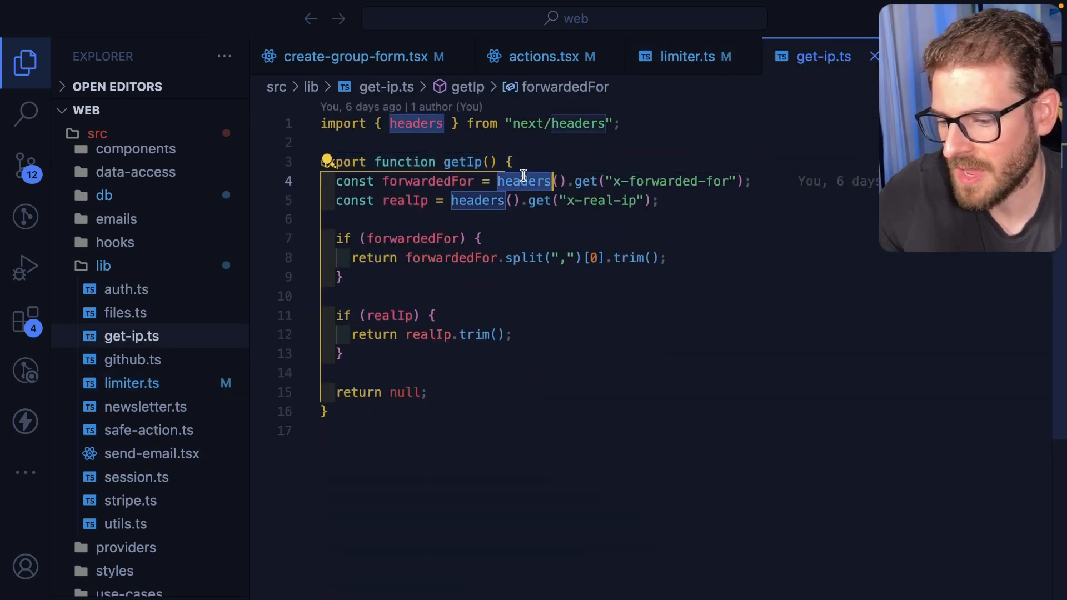
Review how get-ip.ts reads the forwarded and real IP headers, then return to limiter.ts
{"action": "left_click", "coordinate": [531, 219]}
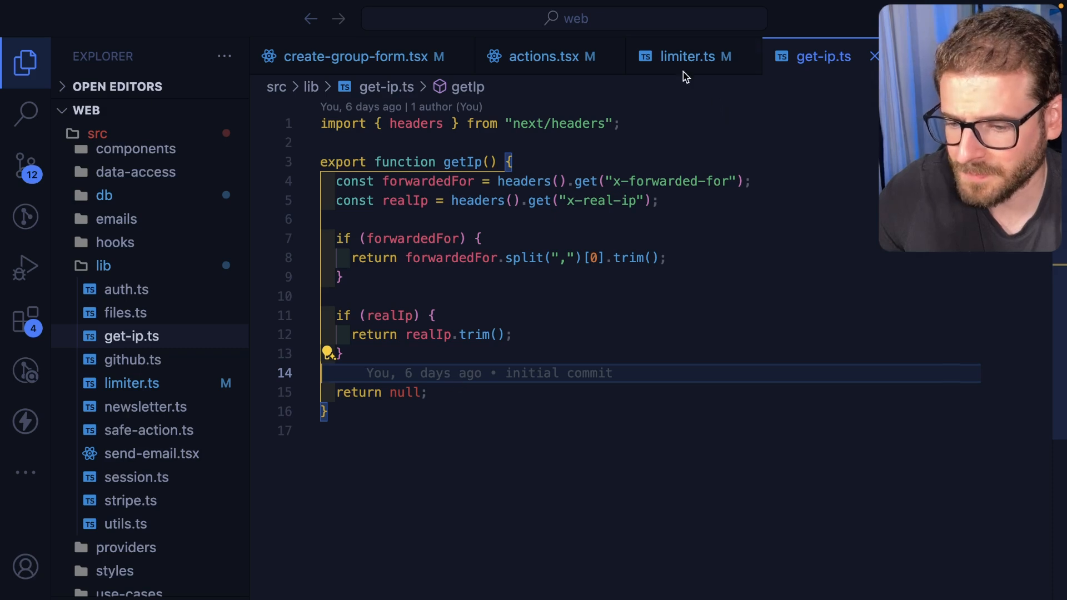
{"action": "left_click", "coordinate": [686, 56]}
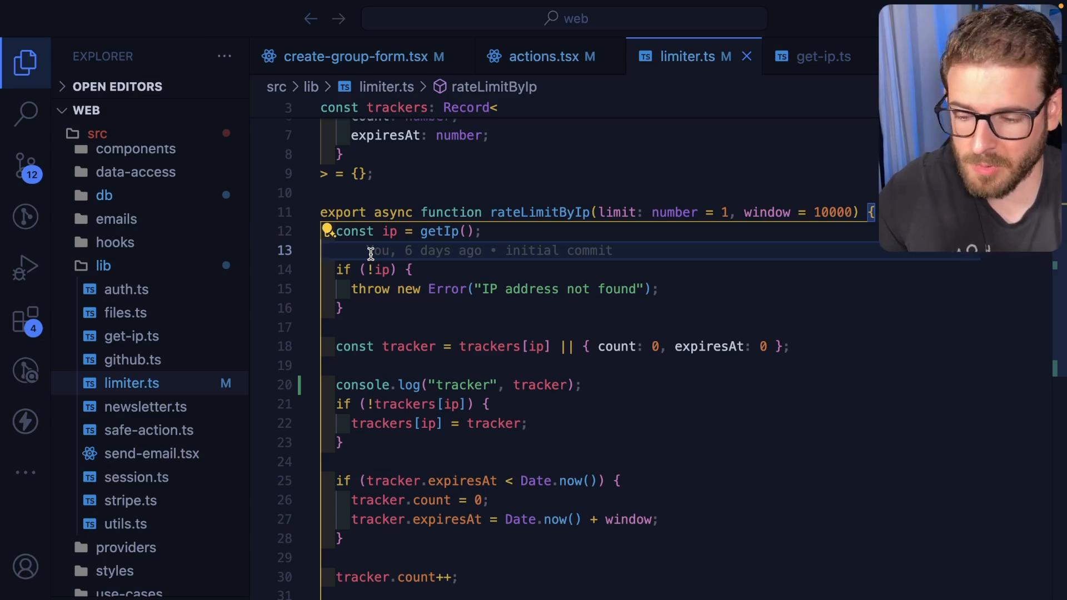
{"action": "left_click", "coordinate": [820, 56]}
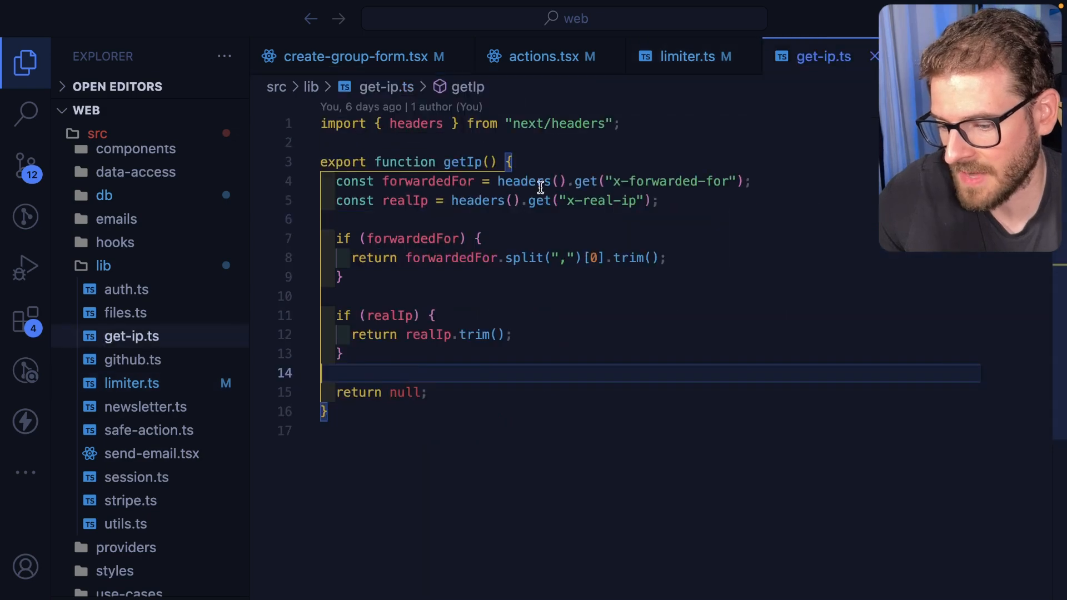
{"action": "left_click", "coordinate": [680, 57]}
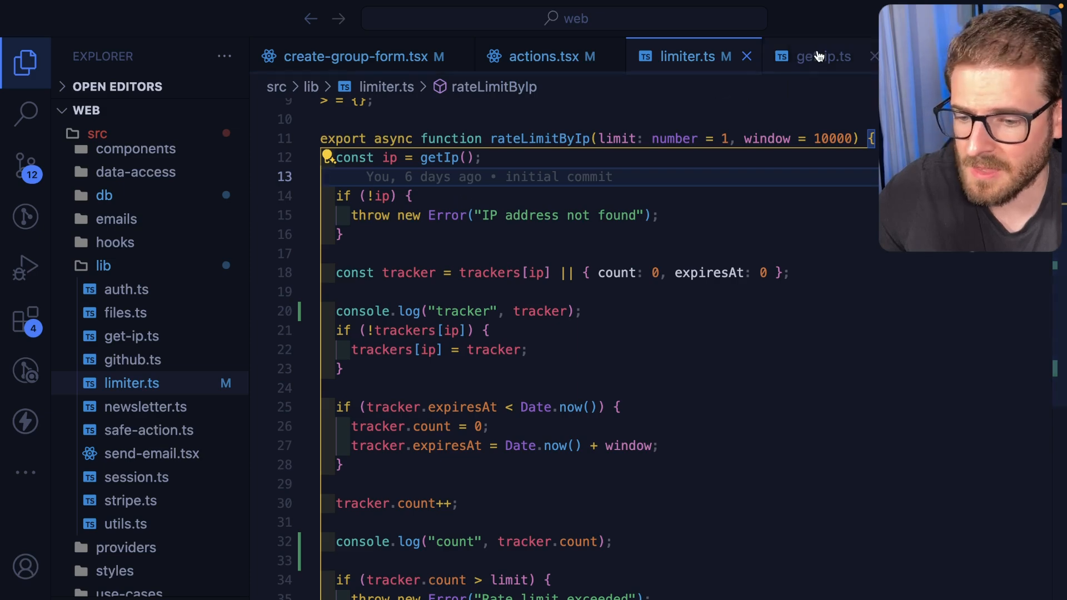
Delete the console.log("tracker") and console.log("count") debug lines from rateLimitByIp
{"action": "scroll", "scroll_direction": "down", "scroll_amount": 3}
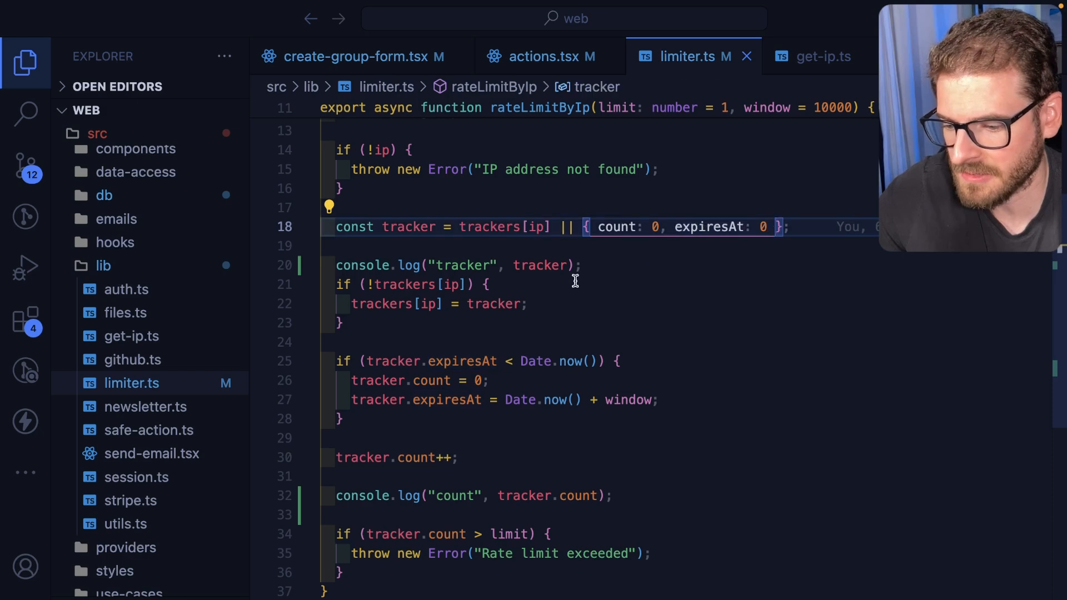
{"action": "left_click", "coordinate": [578, 266]}
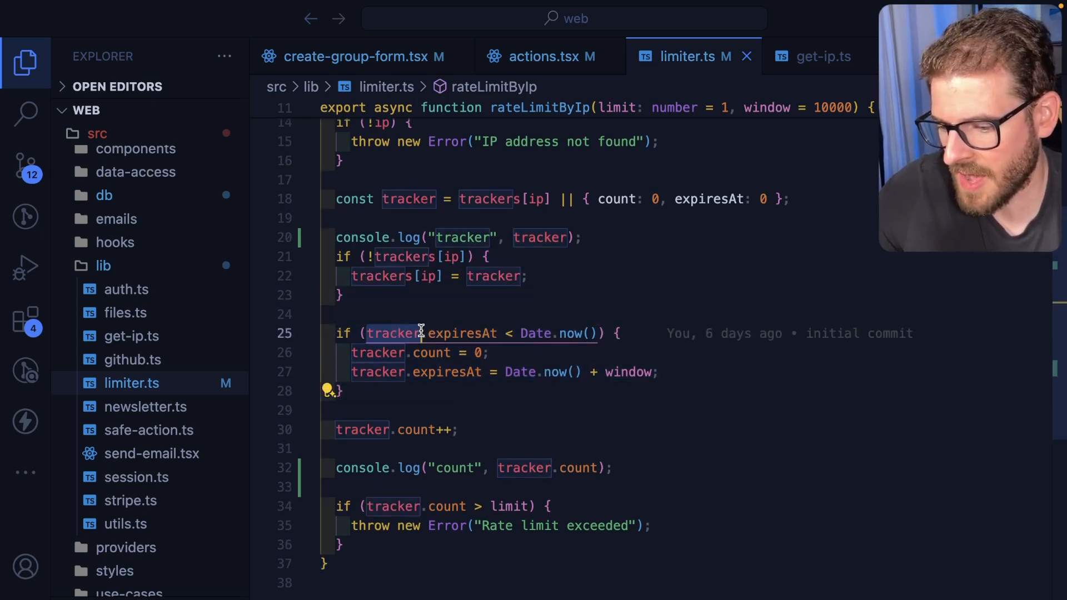
{"action": "left_click", "coordinate": [468, 199]}
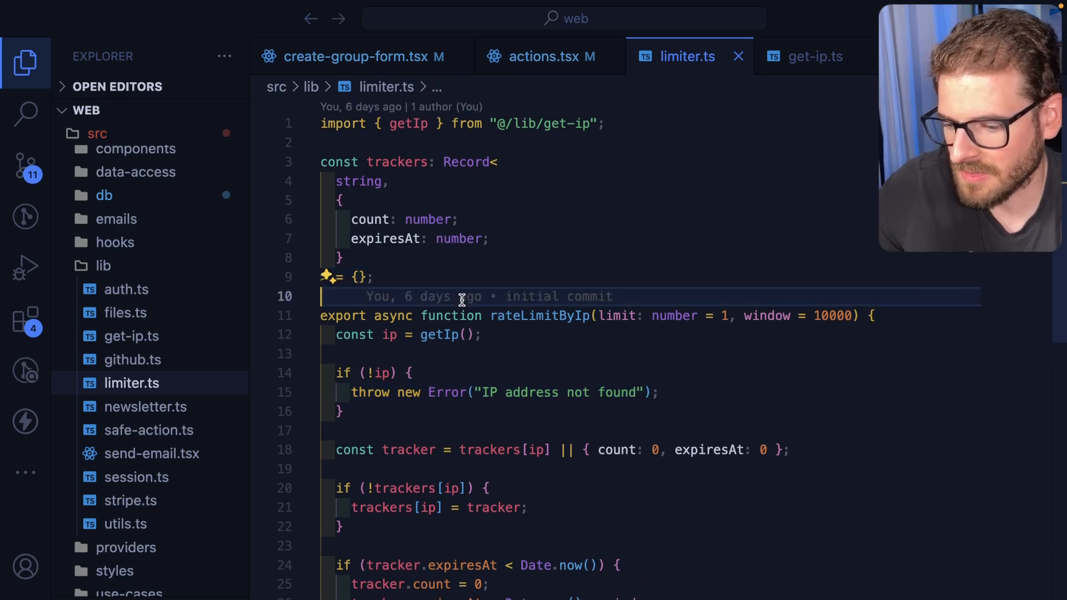
Write rateLimitByKey taking a key: string parameter and tracking by key instead of the IP
{"action": "scroll", "scroll_direction": "down", "scroll_amount": 3}
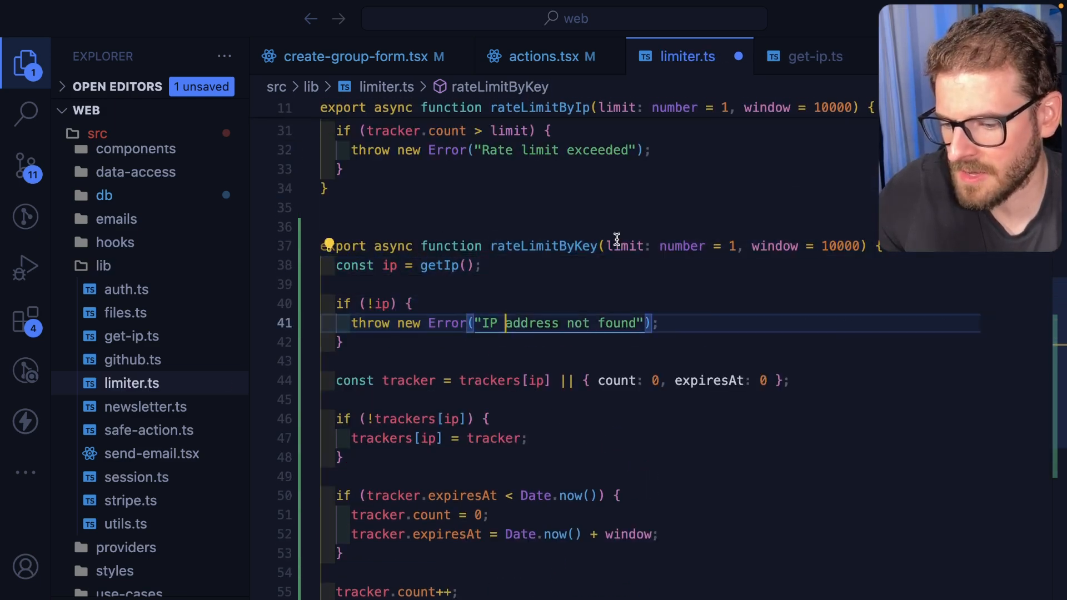
{"action": "type", "text": "key: string,"}
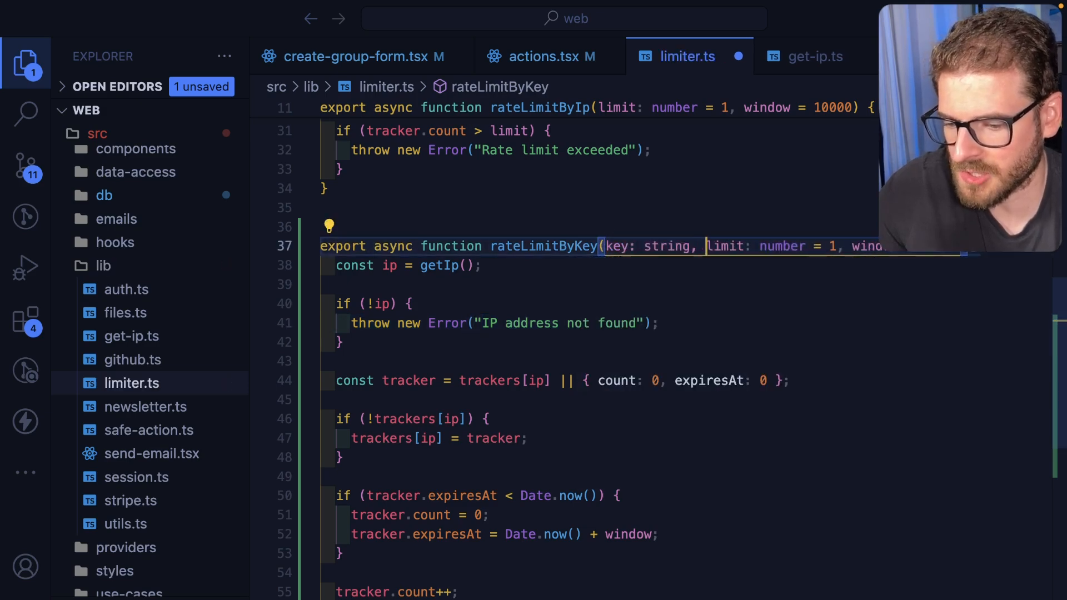
{"action": "left_click", "coordinate": [444, 266]}
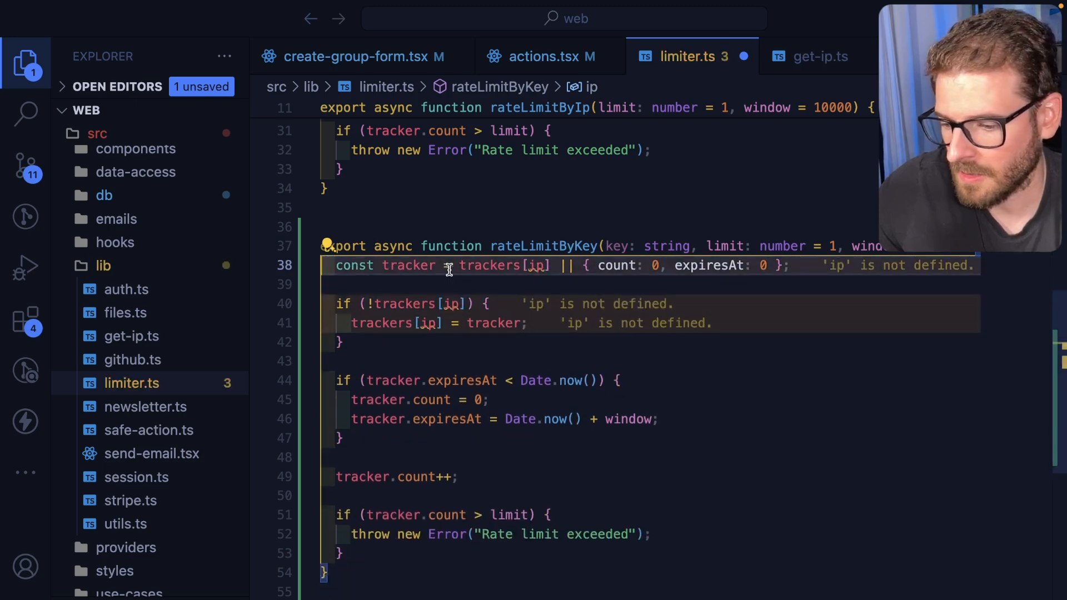
{"action": "type", "text": "key"}
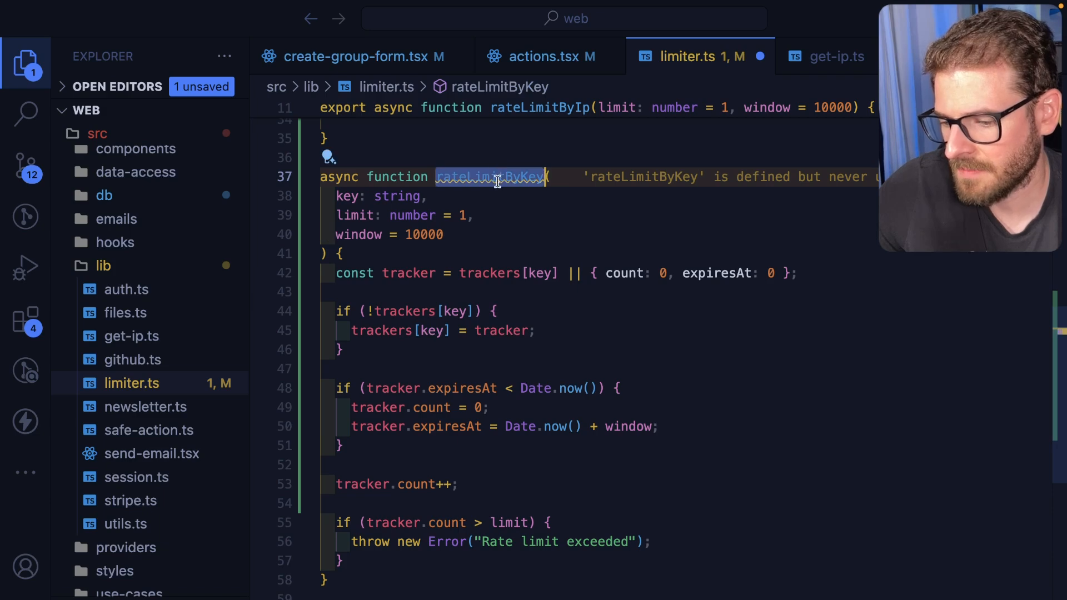
{"action": "left_click", "coordinate": [539, 57]}
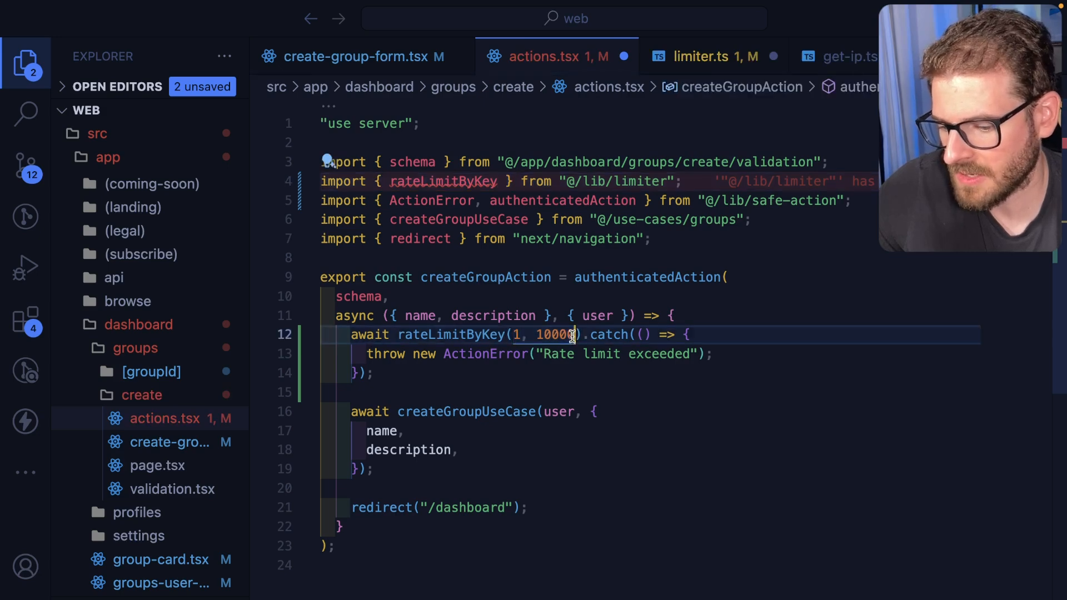
Call rateLimitByKey(user.id, 1, 10000) in createGroupAction instead of rateLimitByIp
{"action": "type", "text": "user."}
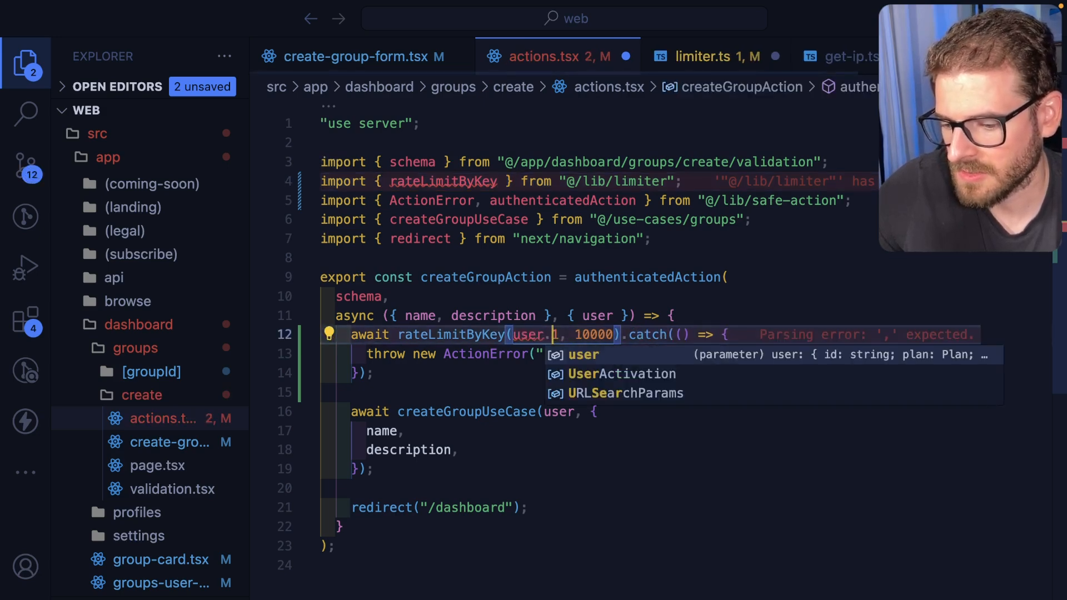
{"action": "type", "text": "id"}
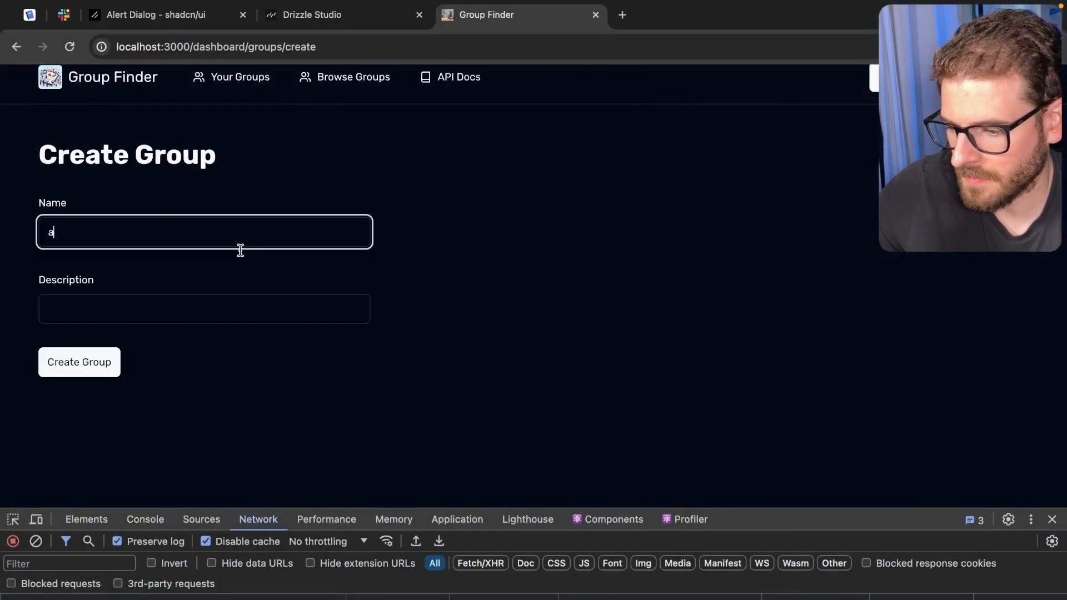
Reload the Create Group page and focus the empty Name field
{"action": "key", "text": "Backspace"}
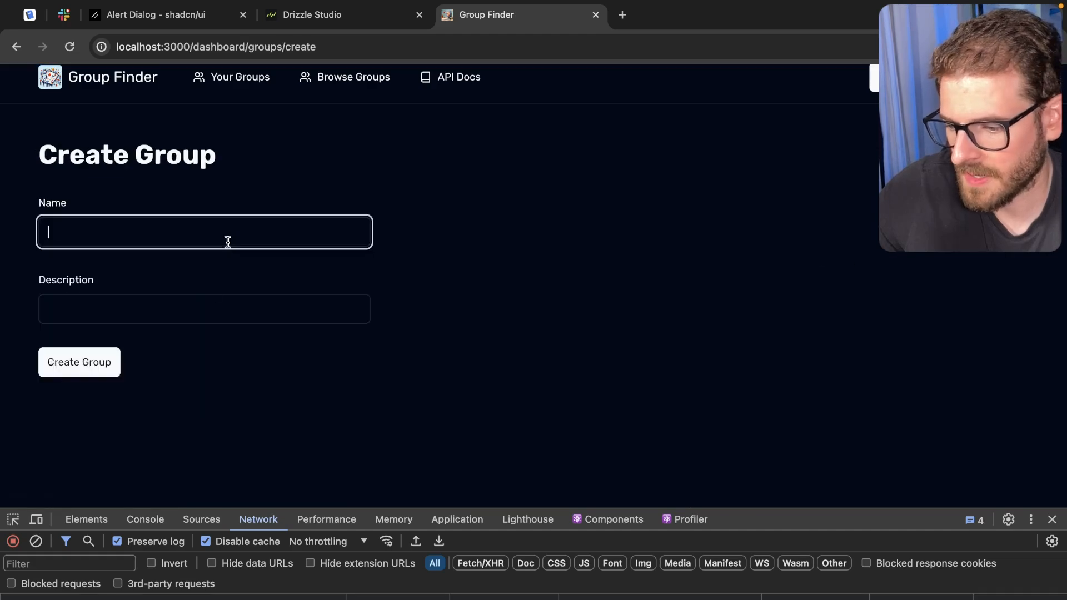
{"action": "left_click", "coordinate": [79, 361]}
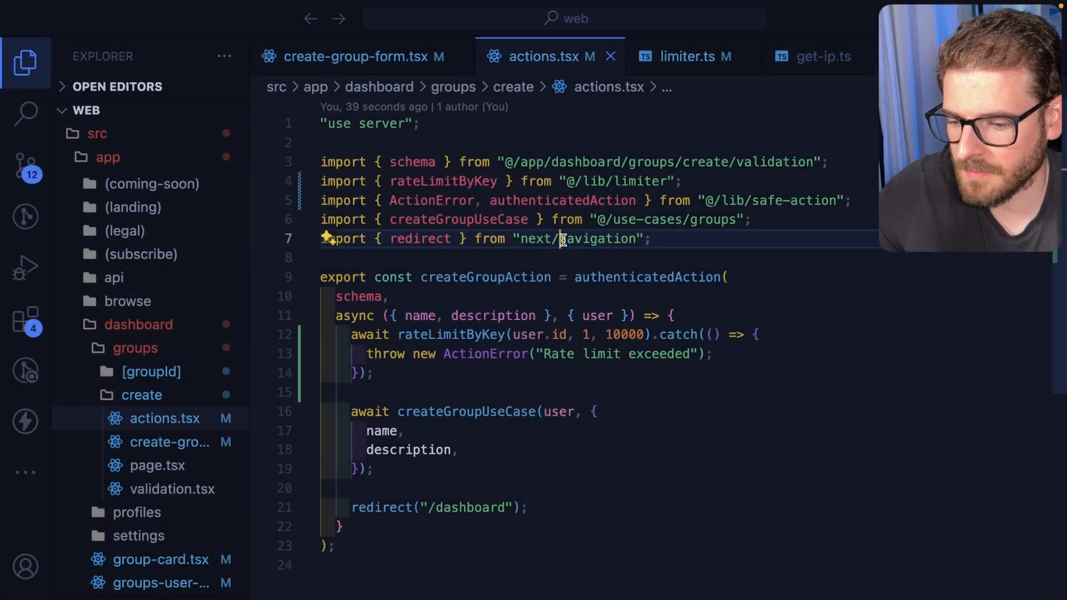
Replace rateLimitByIp's duplicated body with rateLimitByKey(ip, limit, window) and return to actions.tsx
{"action": "left_click", "coordinate": [686, 57]}
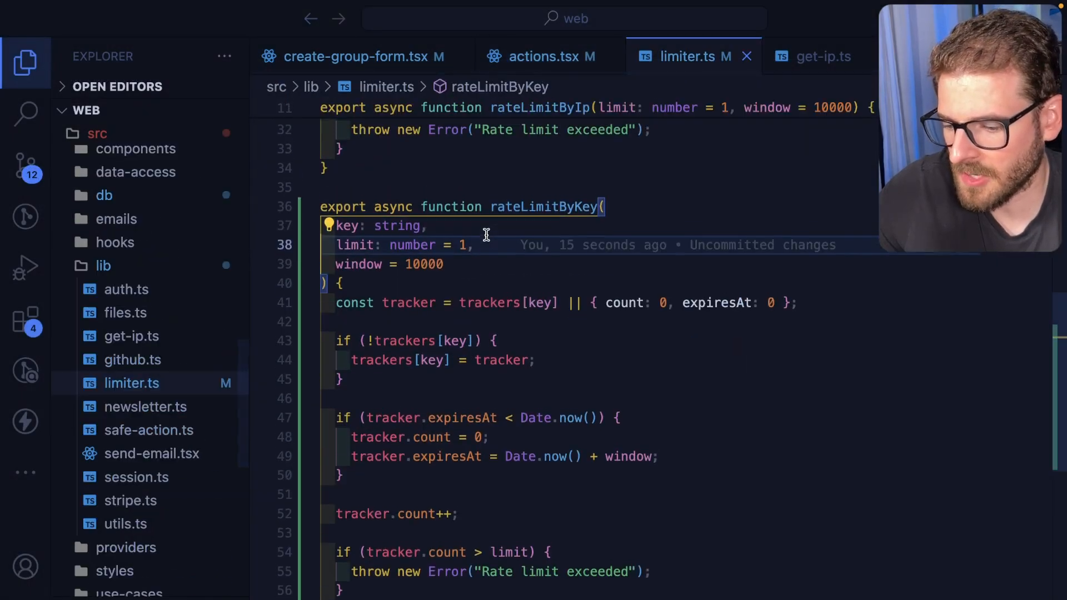
{"action": "scroll", "scroll_direction": "up", "scroll_amount": 3}
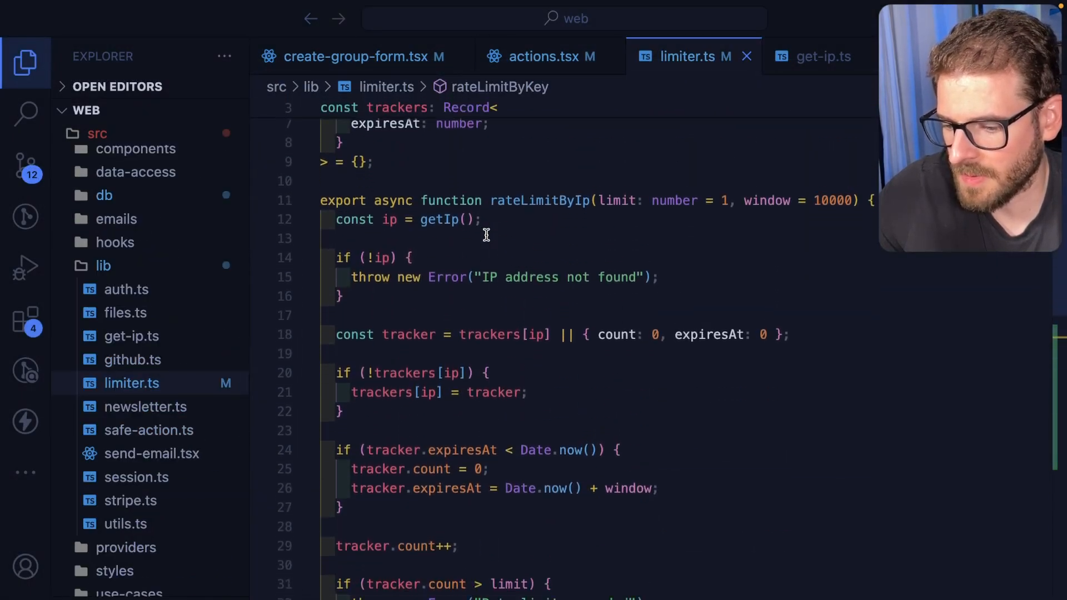
{"action": "scroll", "scroll_direction": "down", "scroll_amount": 3}
{"action": "type", "text": "rateLimitByKey(ip, limit, window);"}
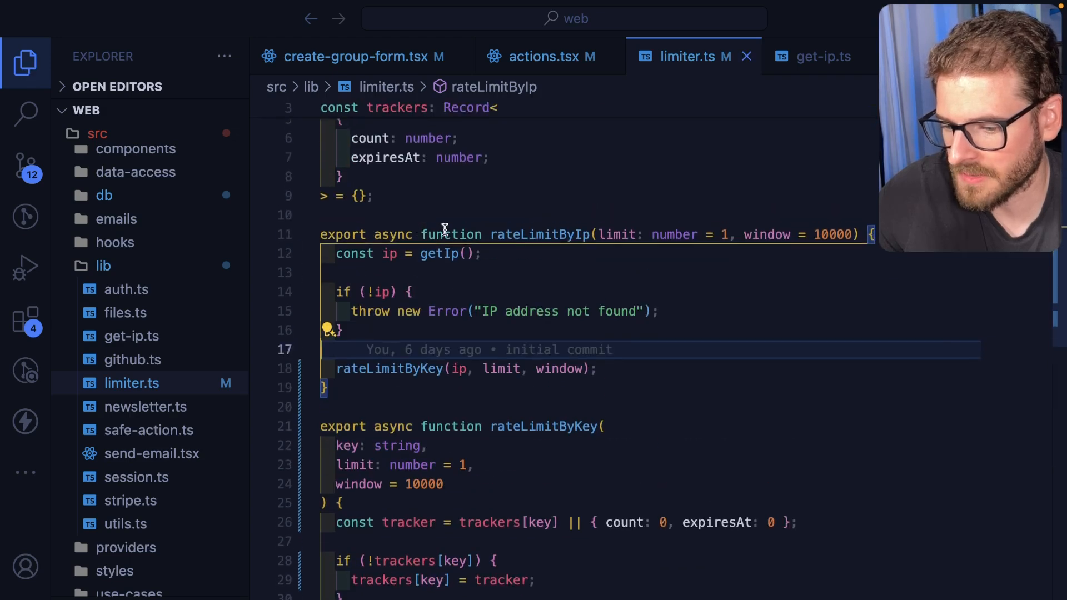
{"action": "double_click", "coordinate": [540, 235]}
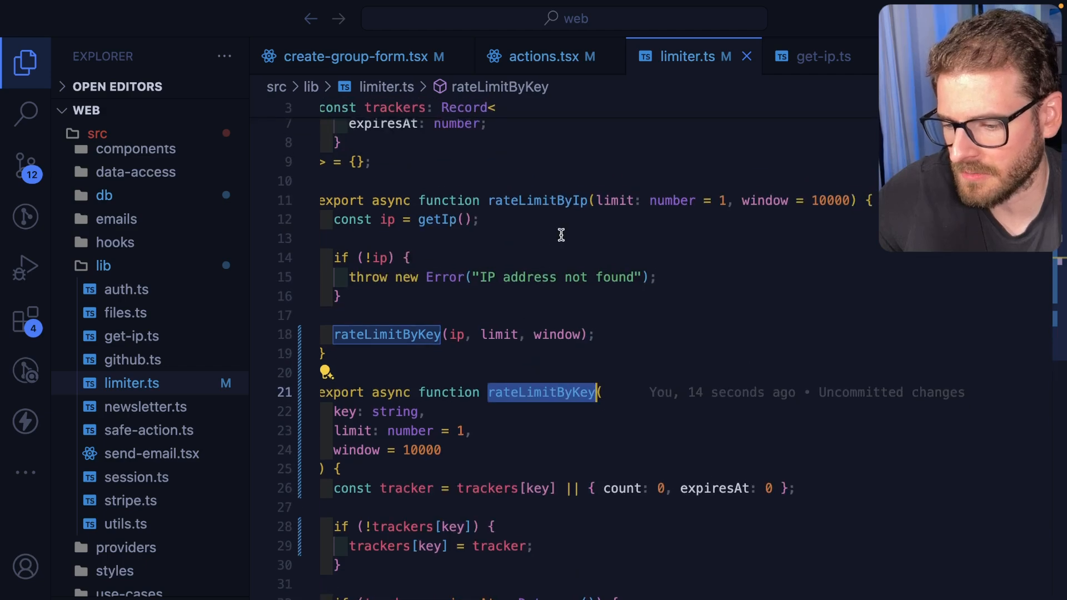
{"action": "left_click", "coordinate": [540, 57]}
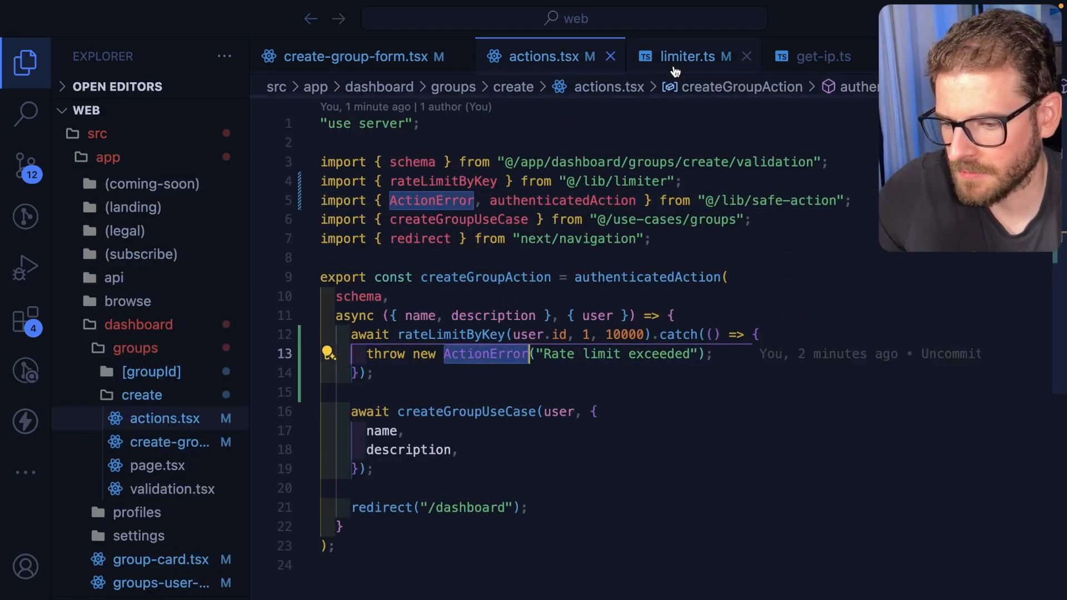
Drop the .catch rethrow and unused ActionError import in actions.tsx, then check rateLimitByIp usages
{"action": "left_click", "coordinate": [686, 56]}
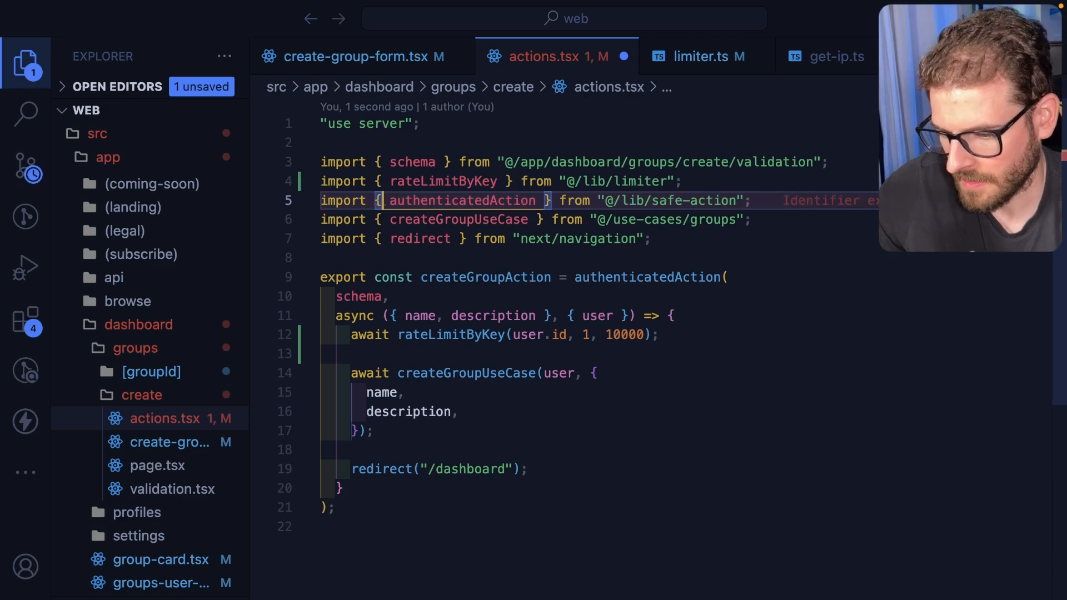
{"action": "left_click", "coordinate": [25, 113]}
{"action": "type", "text": "rateLimitByI"}
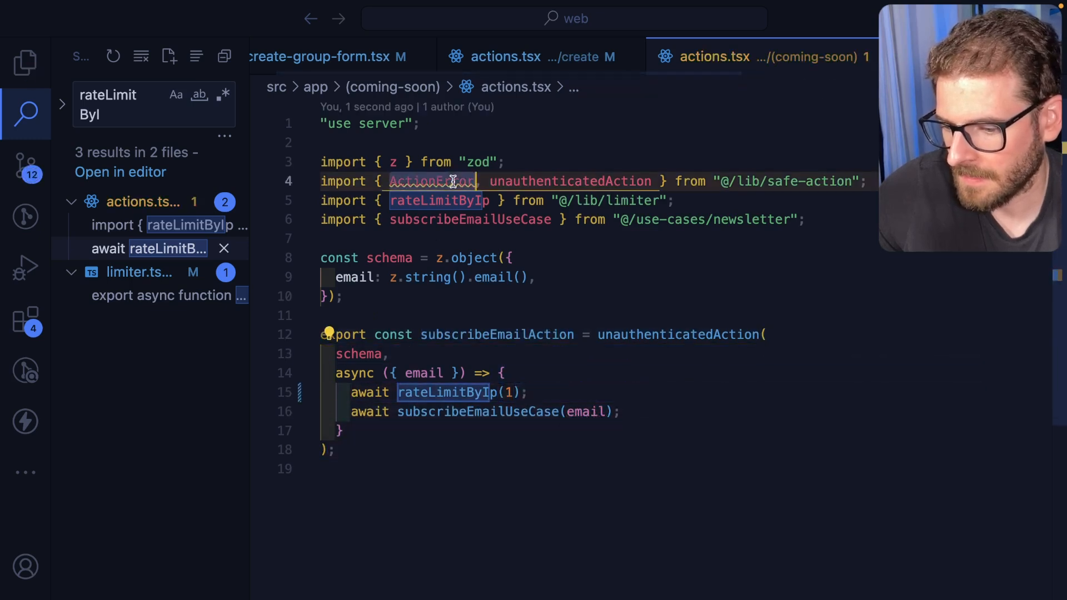
{"action": "left_click", "coordinate": [26, 63]}
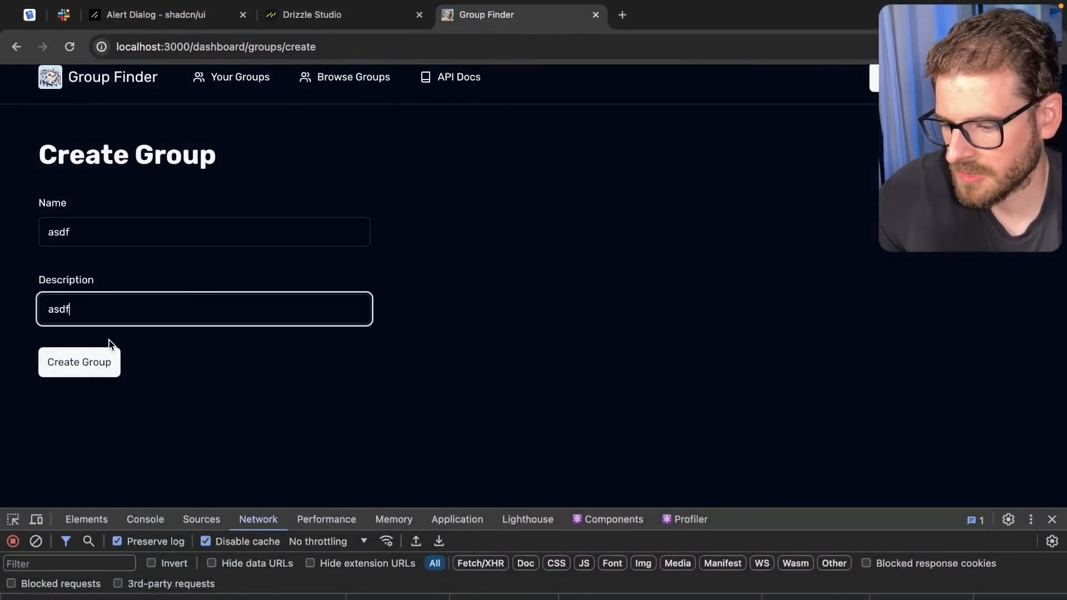
{"action": "left_click", "coordinate": [79, 362]}
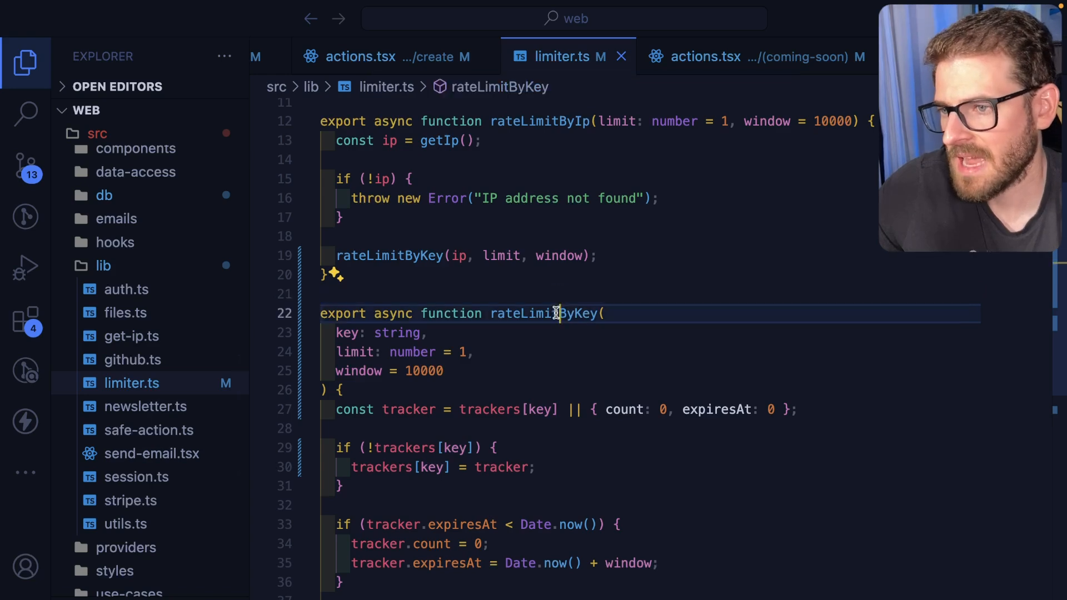
Import ActionError from "@/lib/safe-action" in limiter.ts and throw it as "Rate limit exceeded"
{"action": "scroll", "scroll_direction": "down", "scroll_amount": 3}
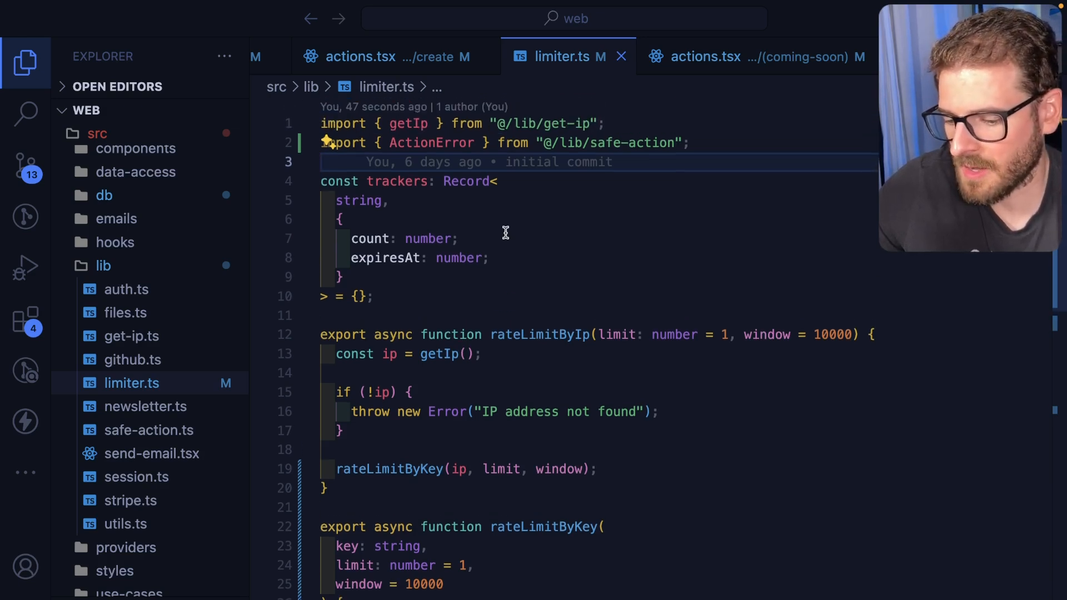
{"action": "left_click", "coordinate": [392, 334]}
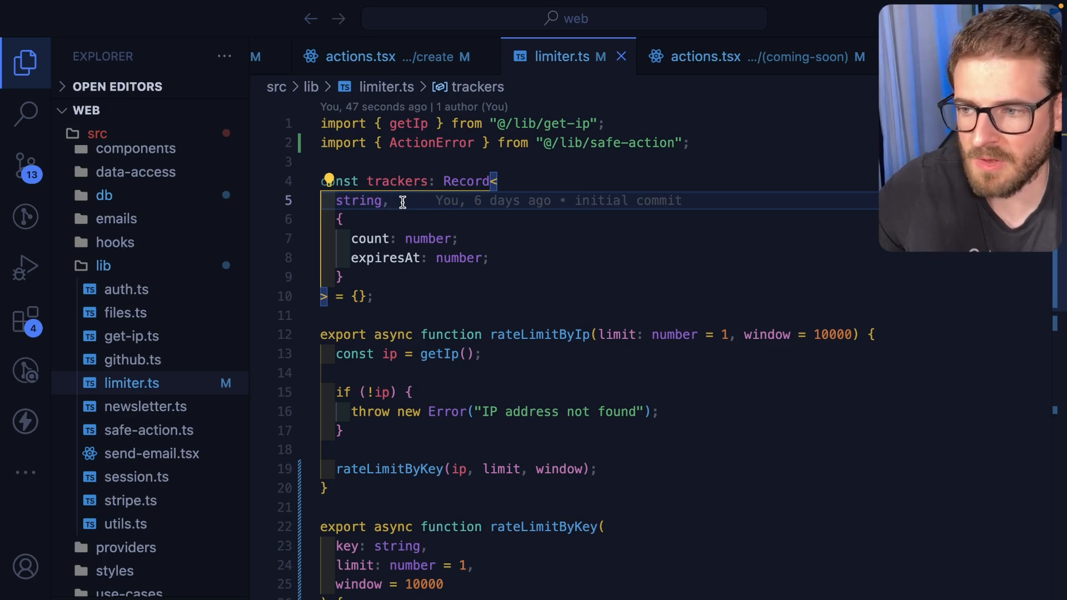
{"action": "mouse_move", "coordinate": [410, 238]}
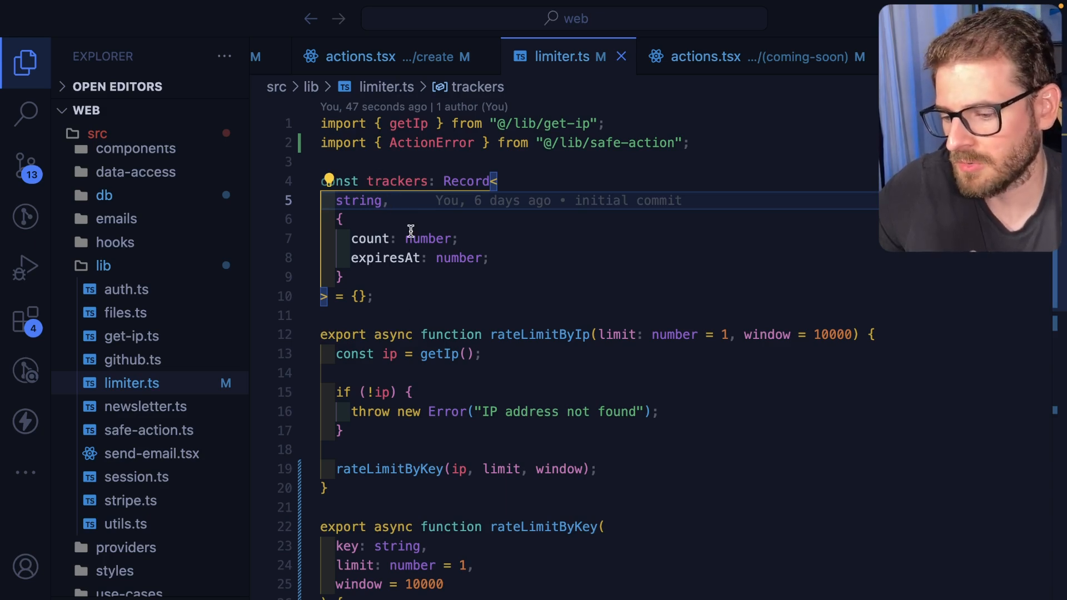
{"action": "left_click", "coordinate": [374, 295]}
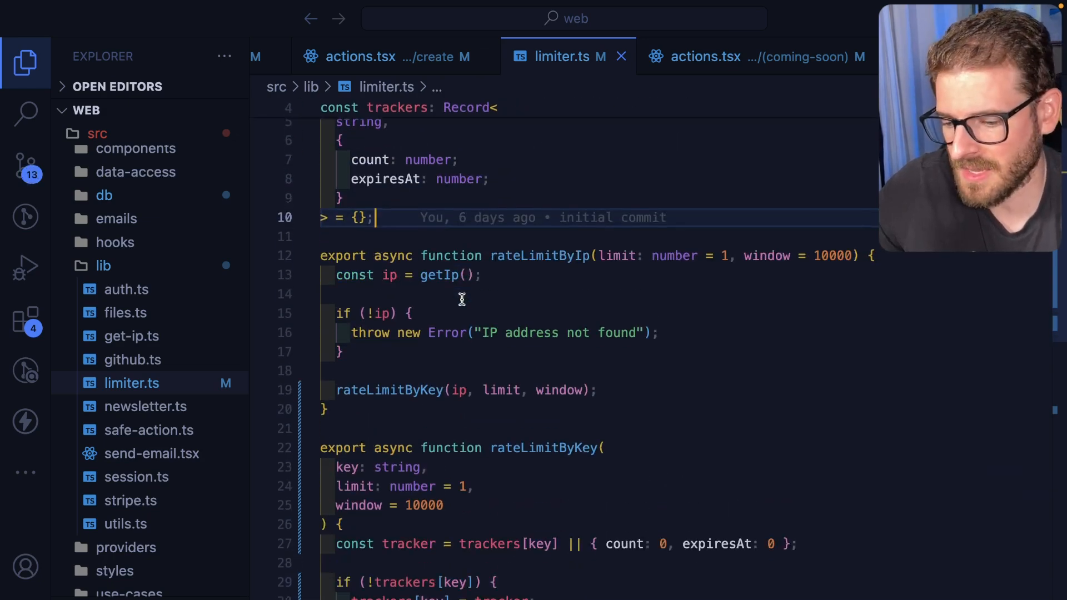
{"action": "scroll", "scroll_direction": "down", "scroll_amount": 3}
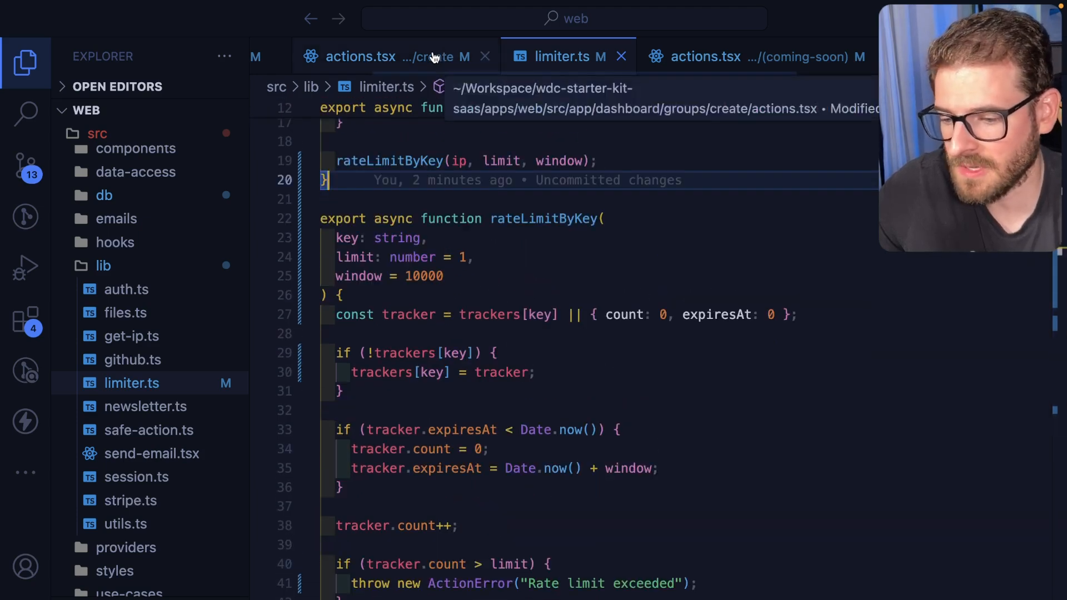
Insert a blank line in authenticatedAction's middleware after the if (!user) session check
{"action": "left_click", "coordinate": [360, 56]}
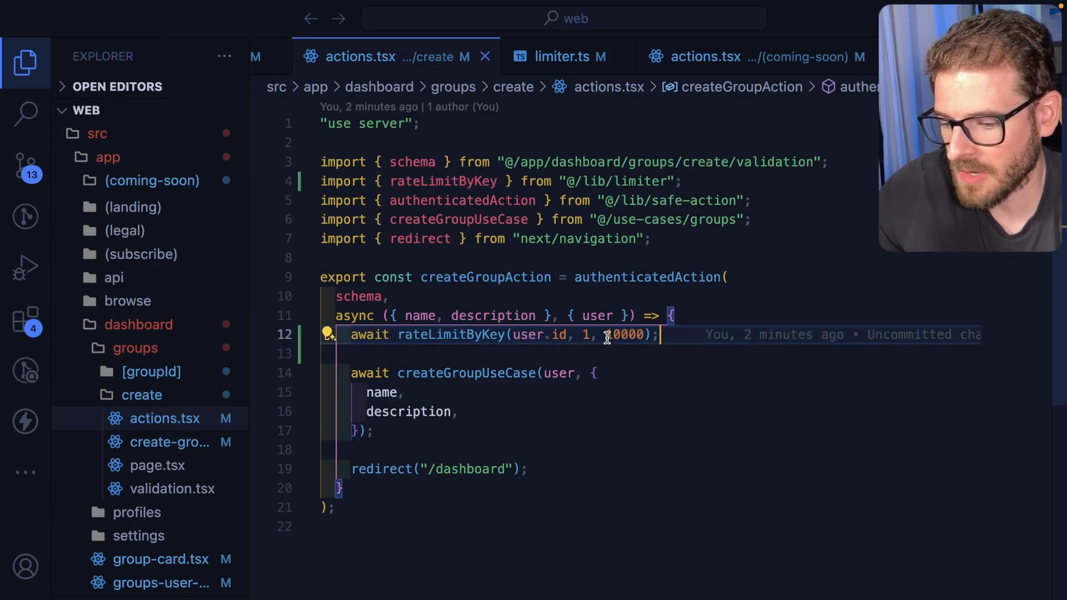
{"action": "left_click", "coordinate": [558, 57]}
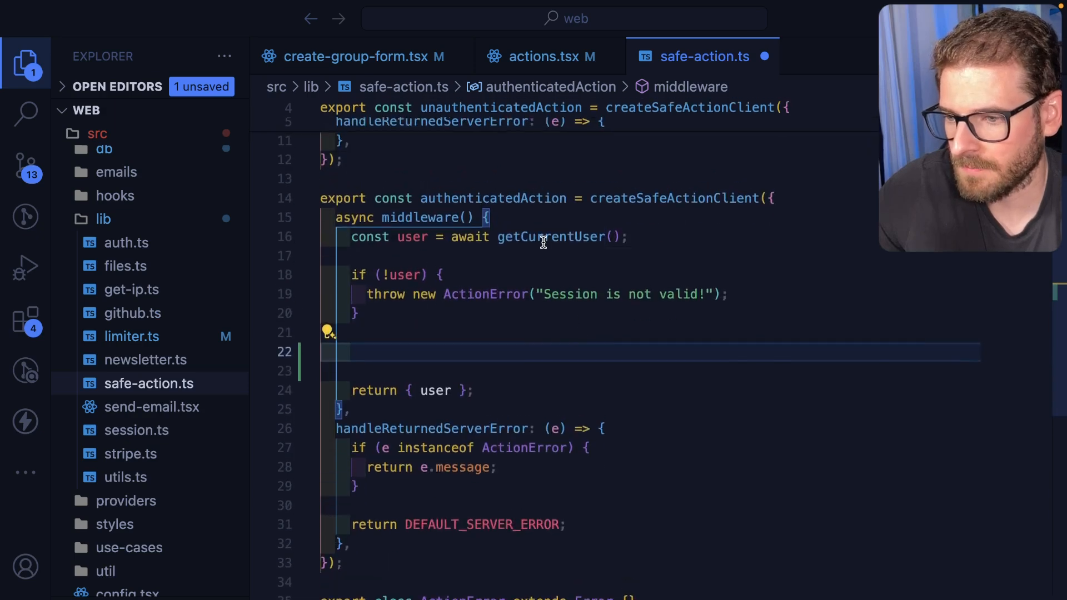
Add await rateLimitByKey(`${user.id}-global`, 10, 10000) to the middleware and save
{"action": "left_click", "coordinate": [398, 351]}
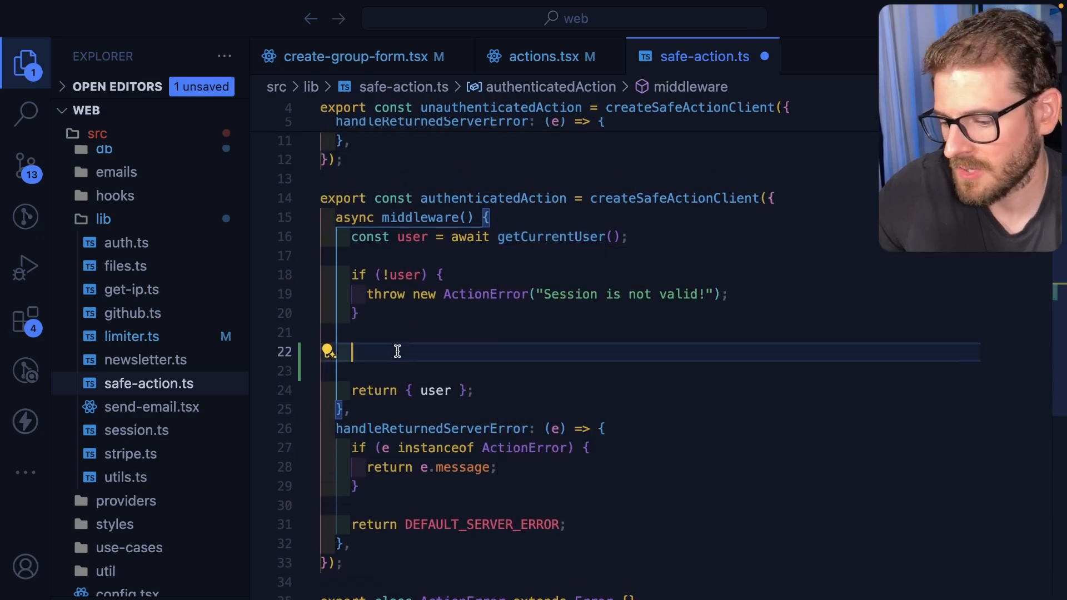
{"action": "type", "text": "await rateLimitByKey(u"}
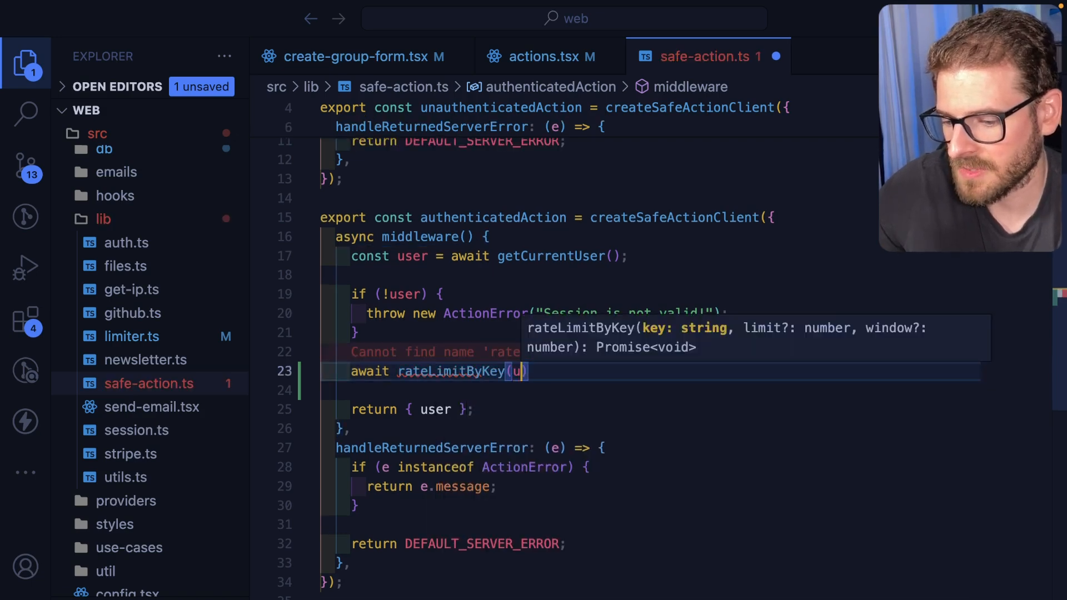
{"action": "type", "text": "ser.id, 1, 10000"}
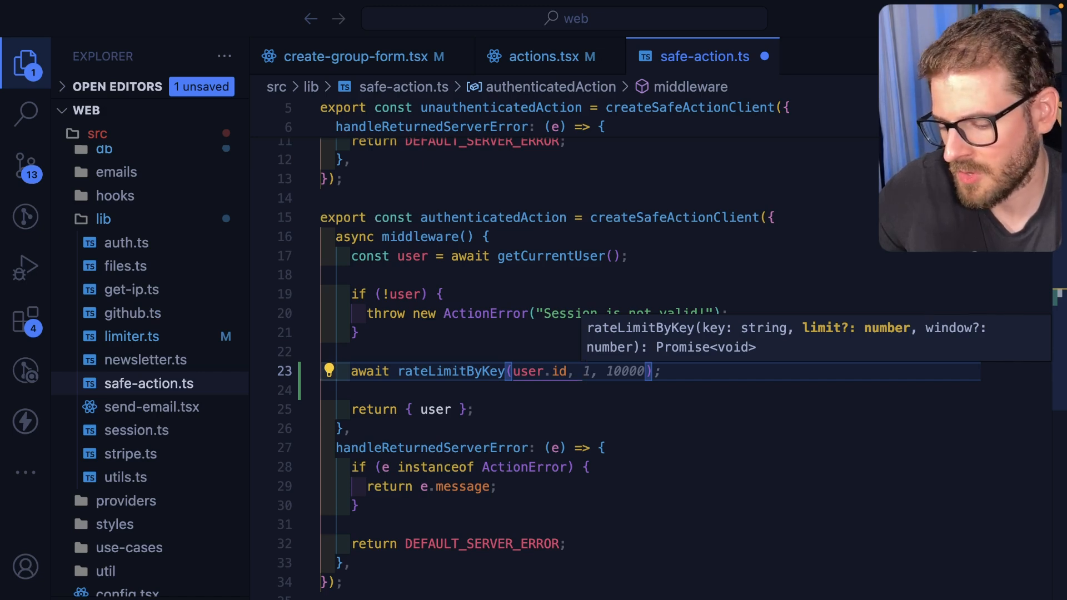
{"action": "type", "text": "10,"}
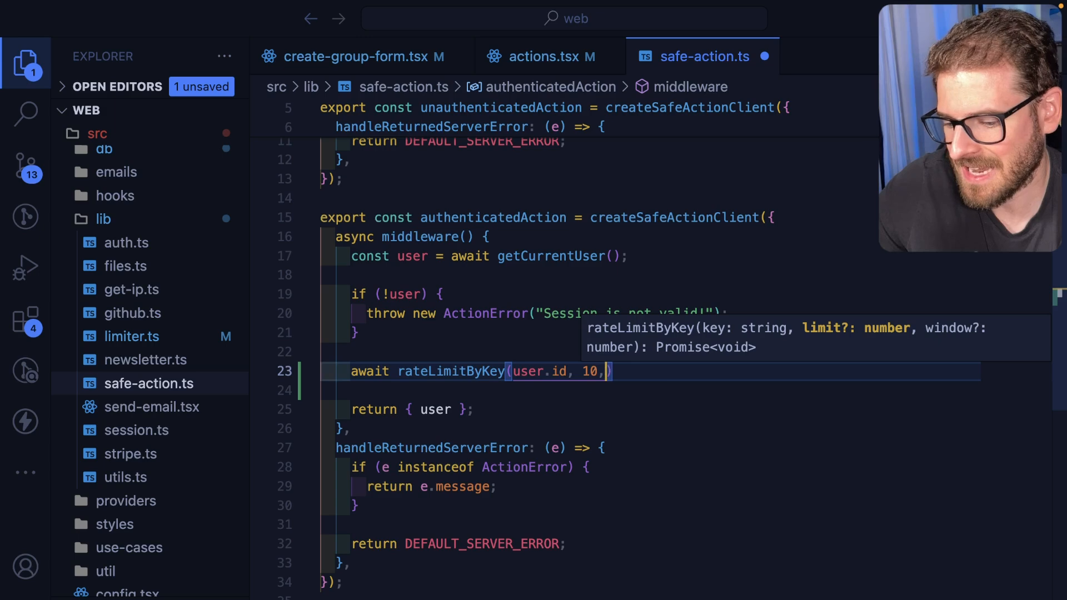
{"action": "type", "text": "10000"}
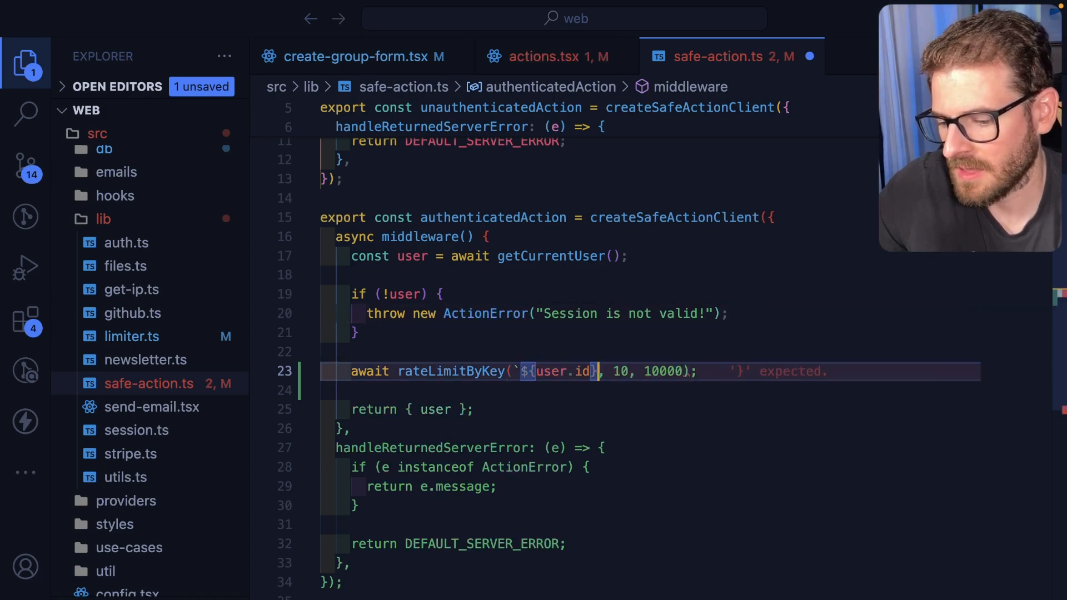
{"action": "type", "text": "-global`"}
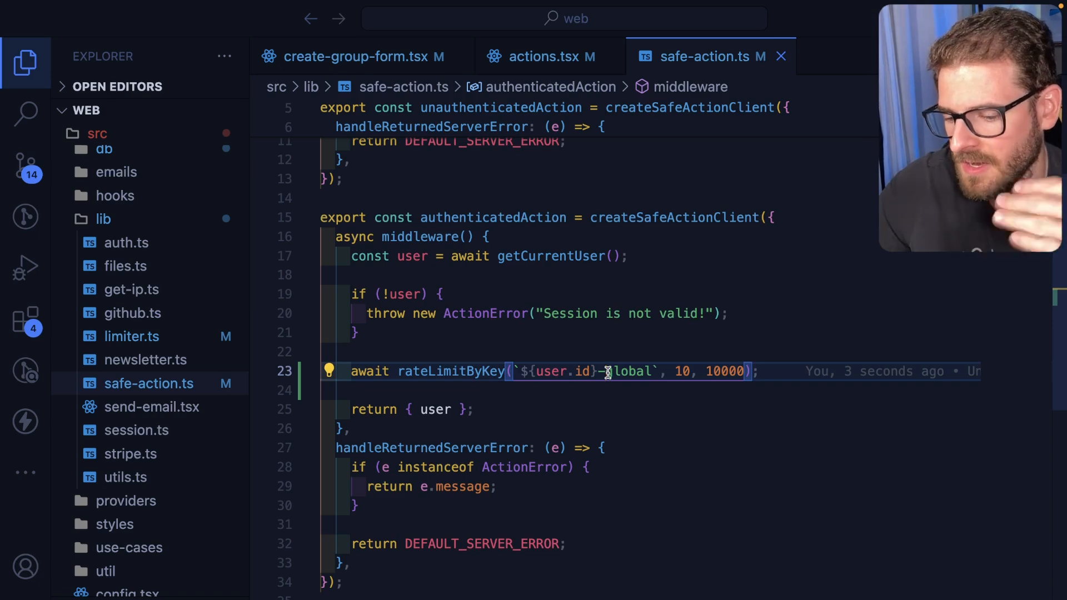
{"action": "mouse_move", "coordinate": [461, 55]}
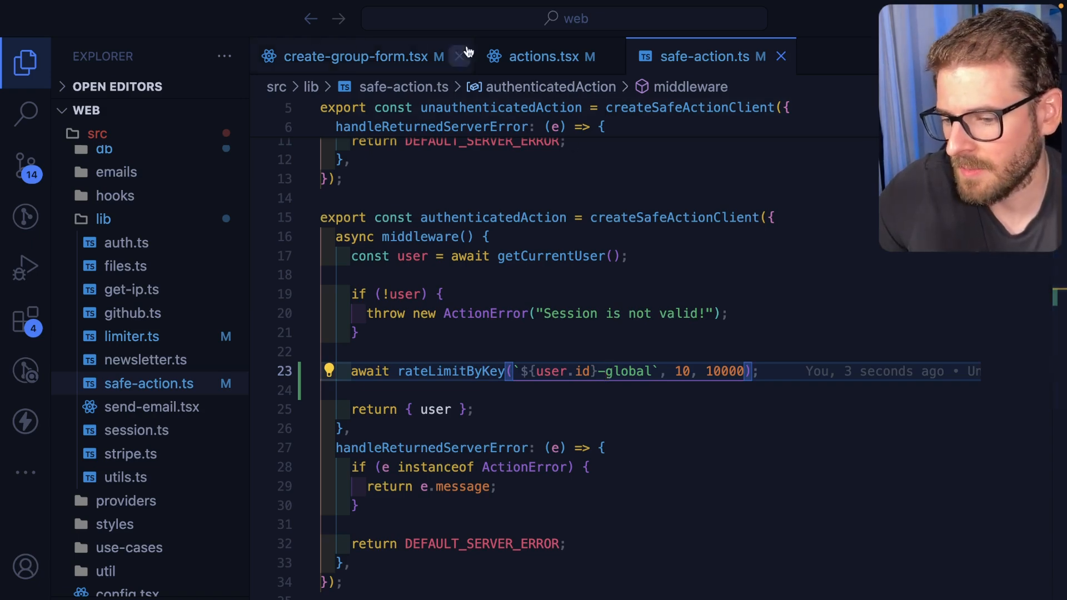
Rewrite createGroupAction's rate limit key as the template string `${user.id}-create-group`
{"action": "left_click", "coordinate": [538, 57]}
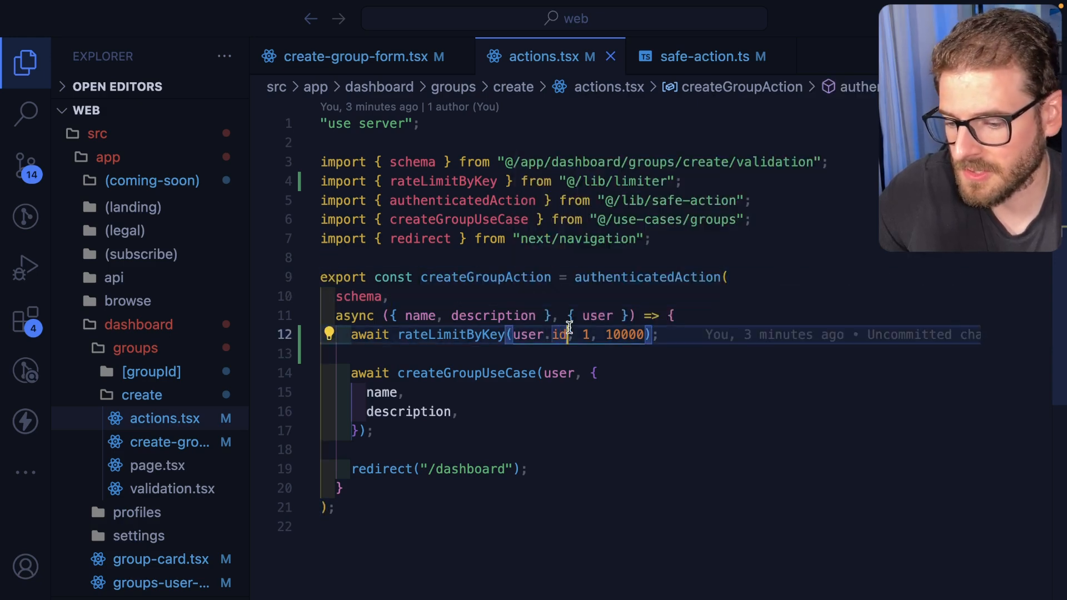
{"action": "type", "text": "-``"}
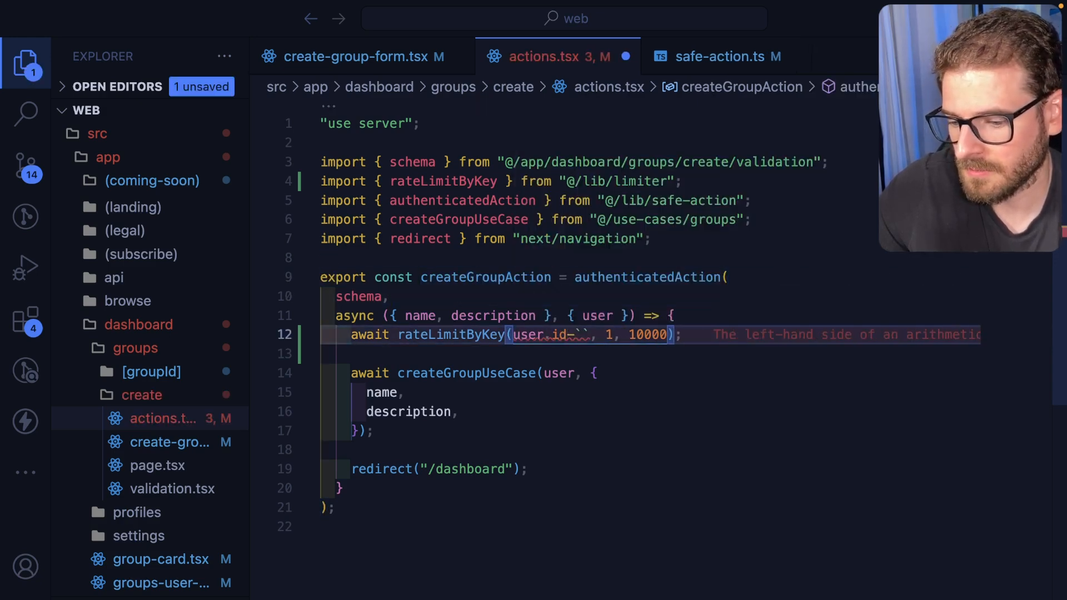
{"action": "type", "text": "create-group"}
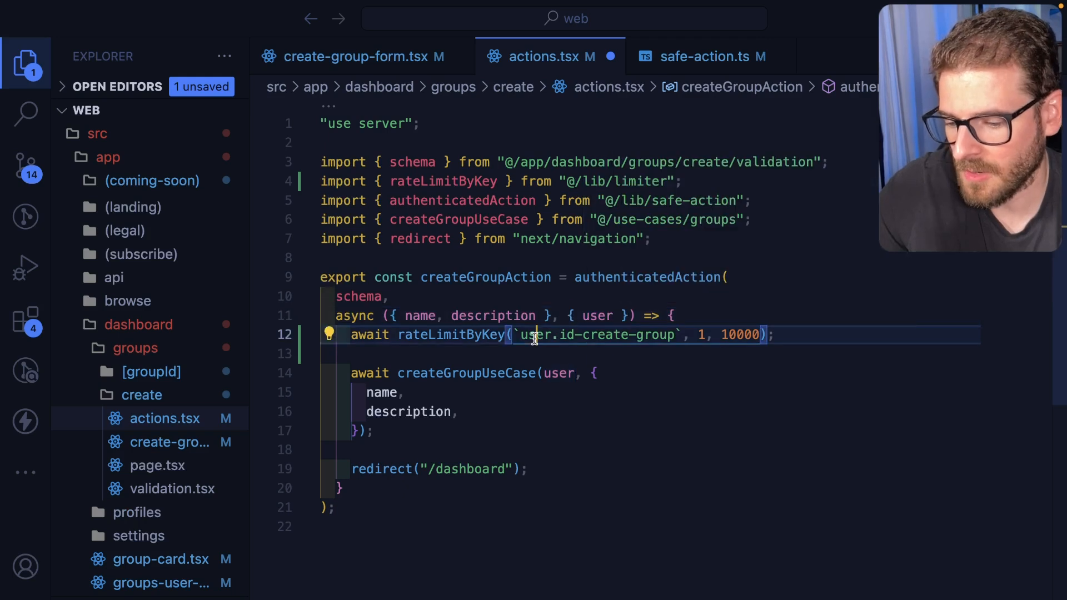
{"action": "type", "text": "${"}
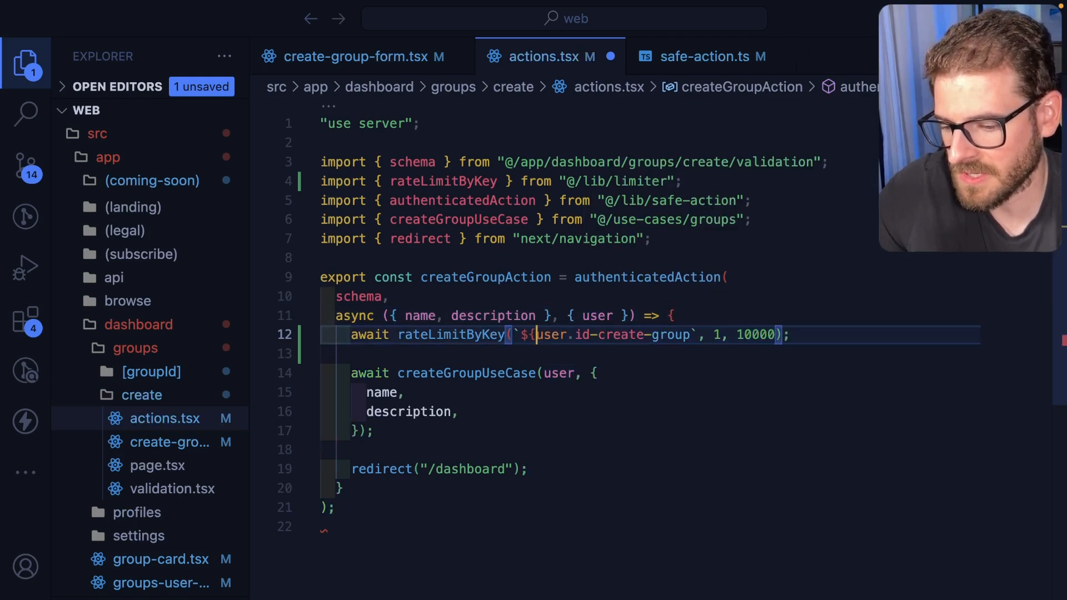